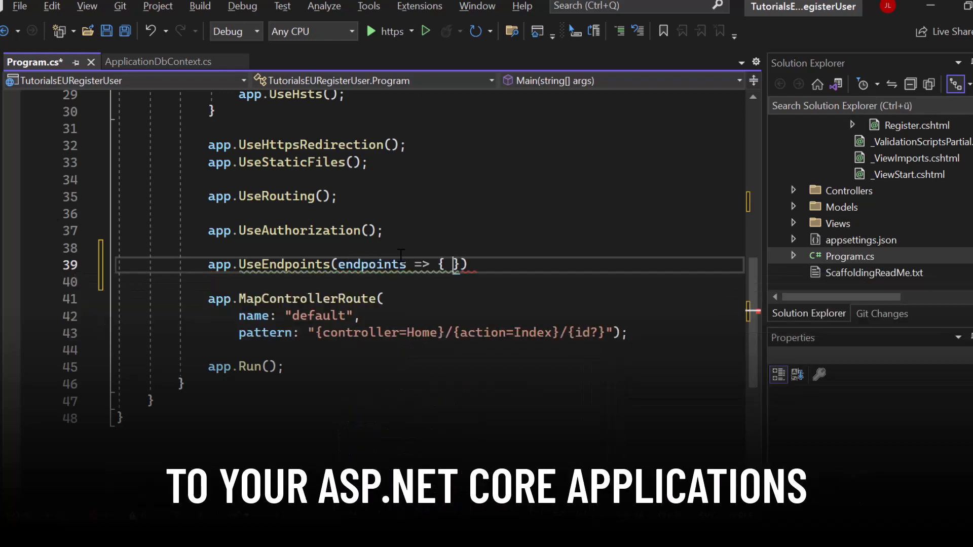
Add endpoints.MapRazorPages(); inside app.UseEndpoints in Program.cs.
type("endpoints.MapRazorPages();")
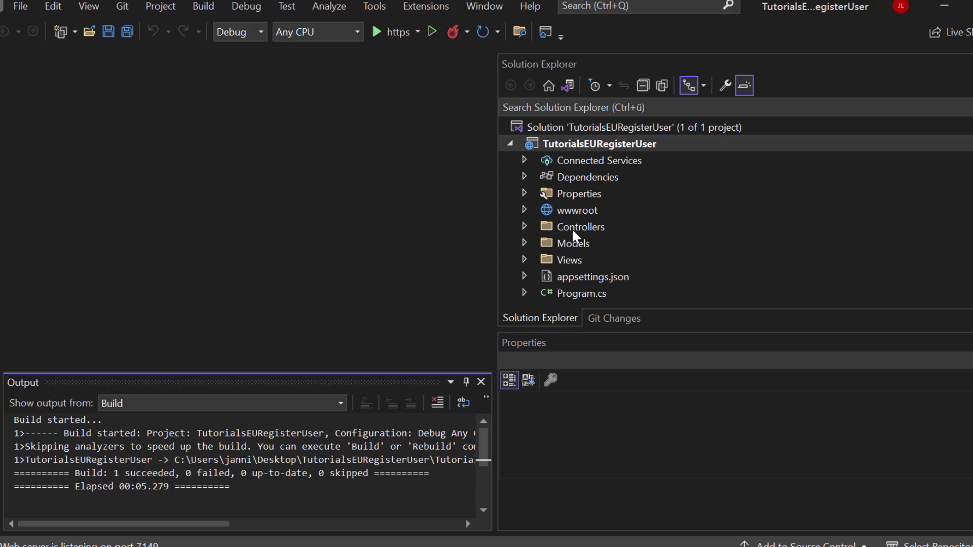
mouse_move(545, 209)
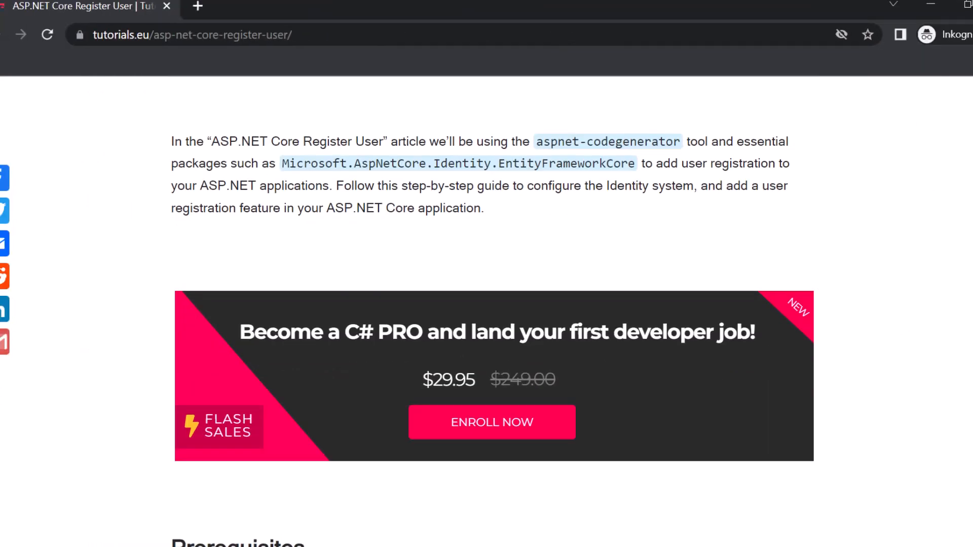
scroll("down", 3)
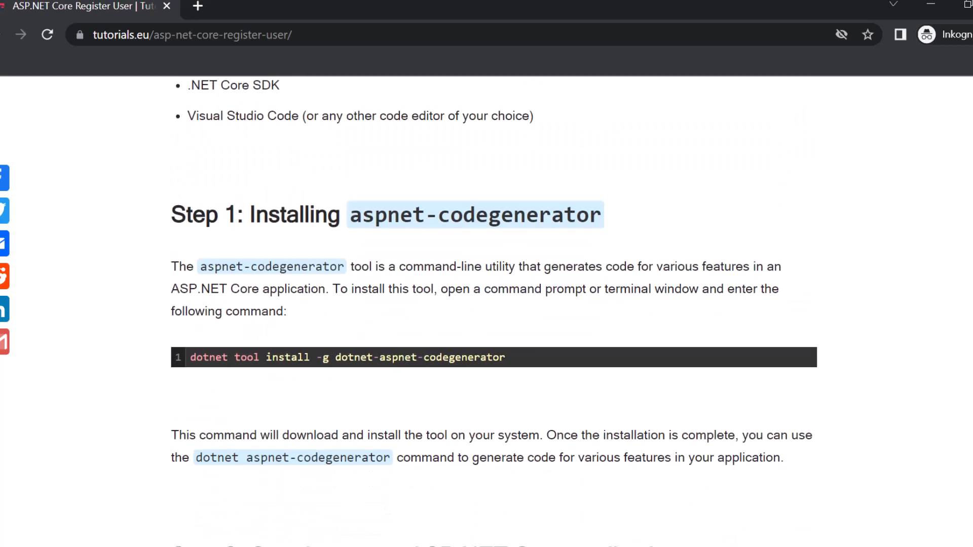
scroll("down", 3)
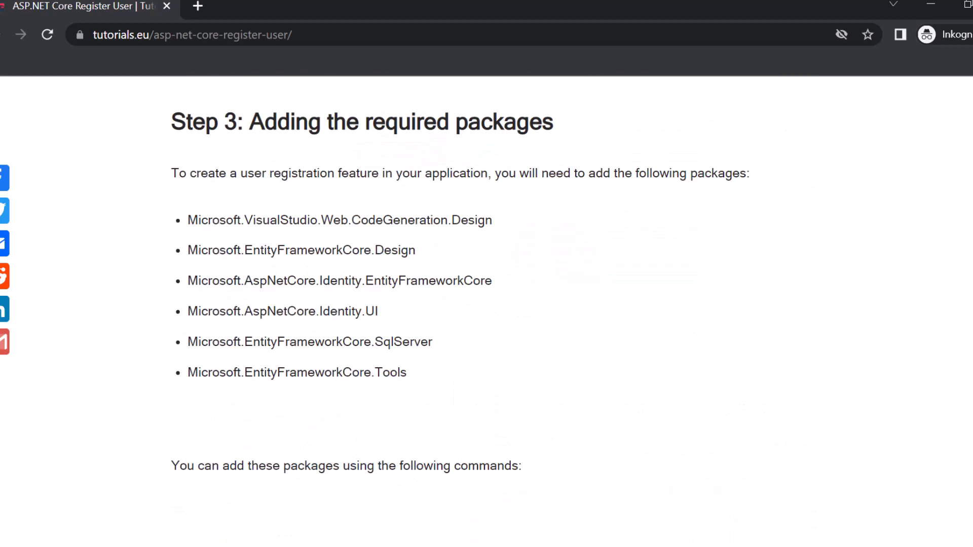
scroll("down", 3)
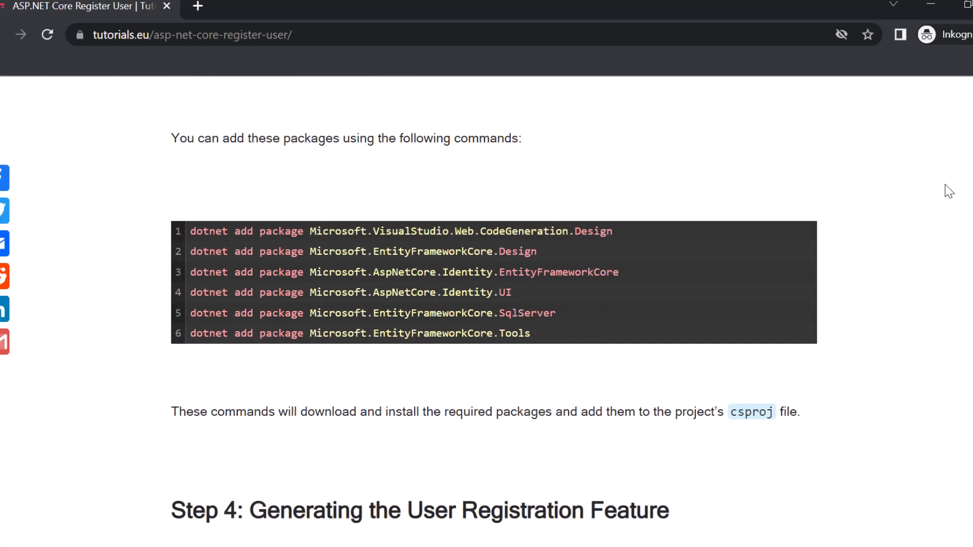
scroll("up", 3)
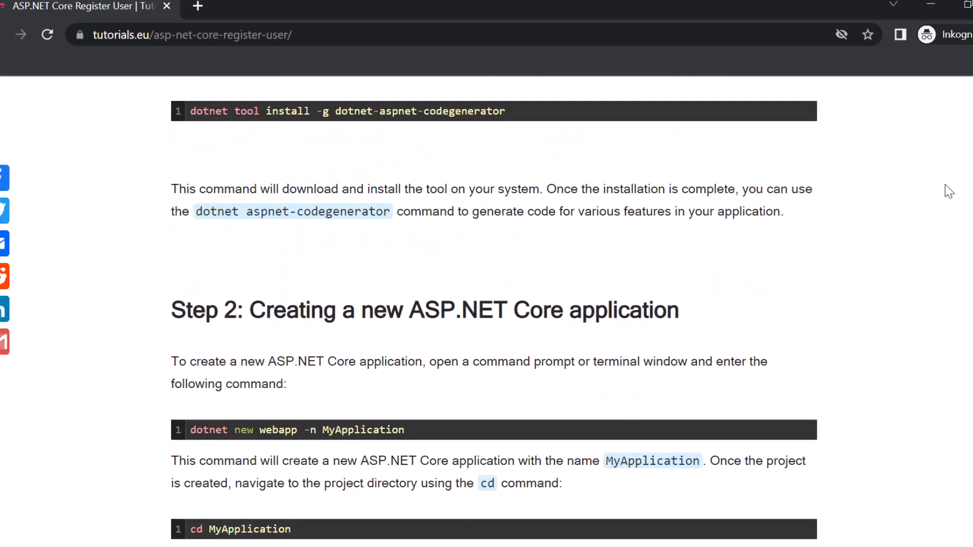
scroll("up", 3)
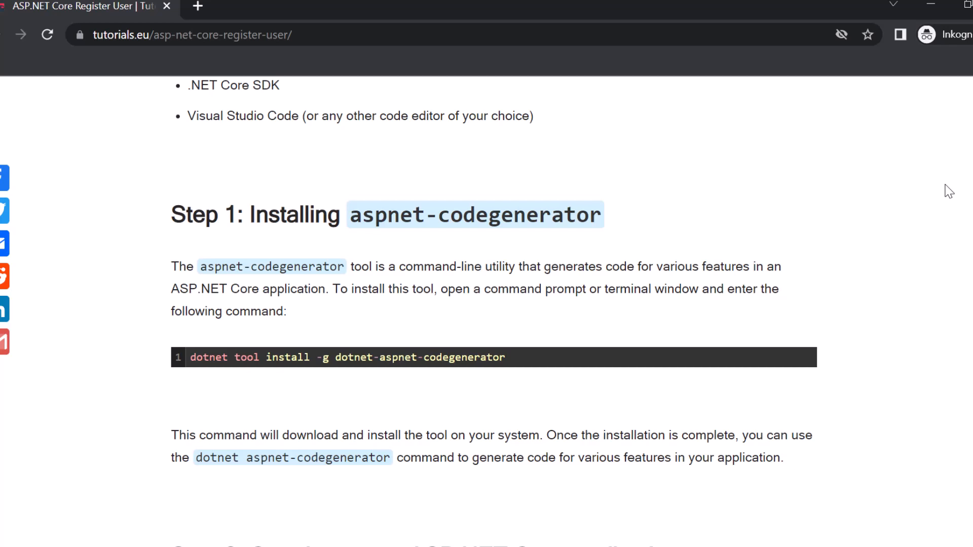
scroll("down", 3)
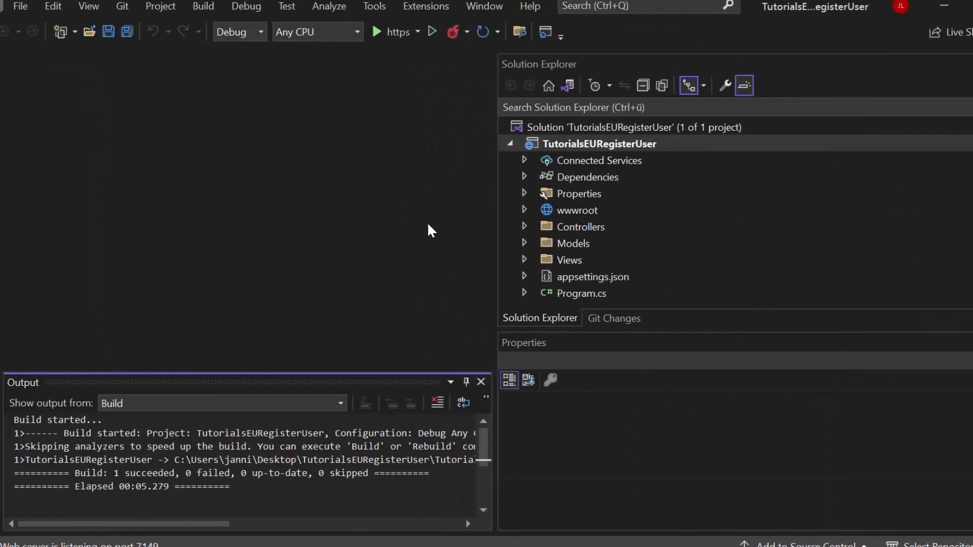
mouse_move(416, 176)
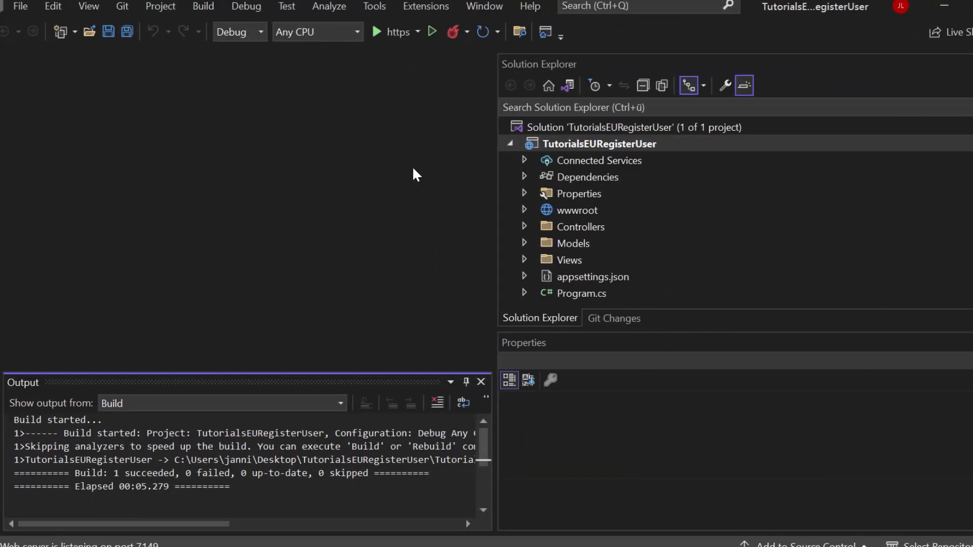
Run dotnet tool install -g dotnet-aspnet-codegenerator in the Package Manager Console.
left_click(374, 7)
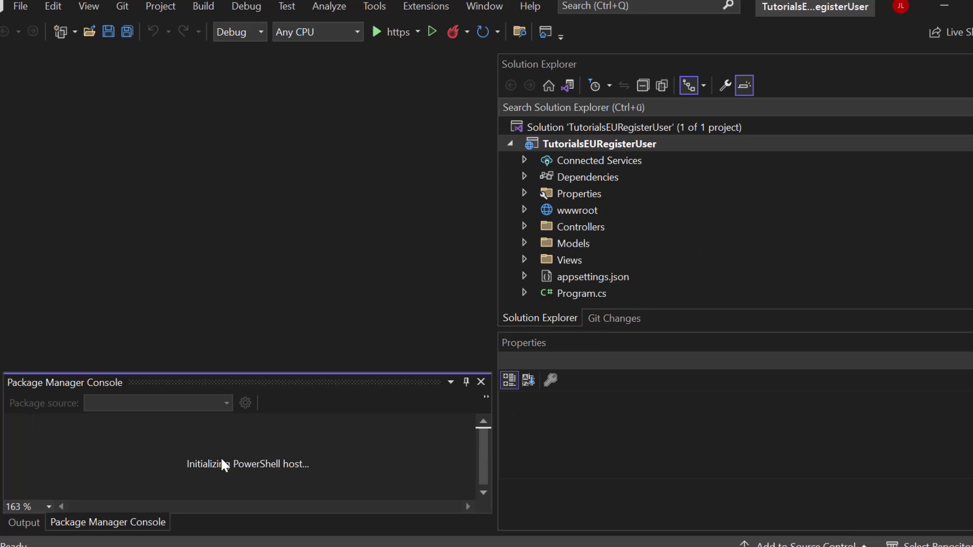
type("dotnet t")
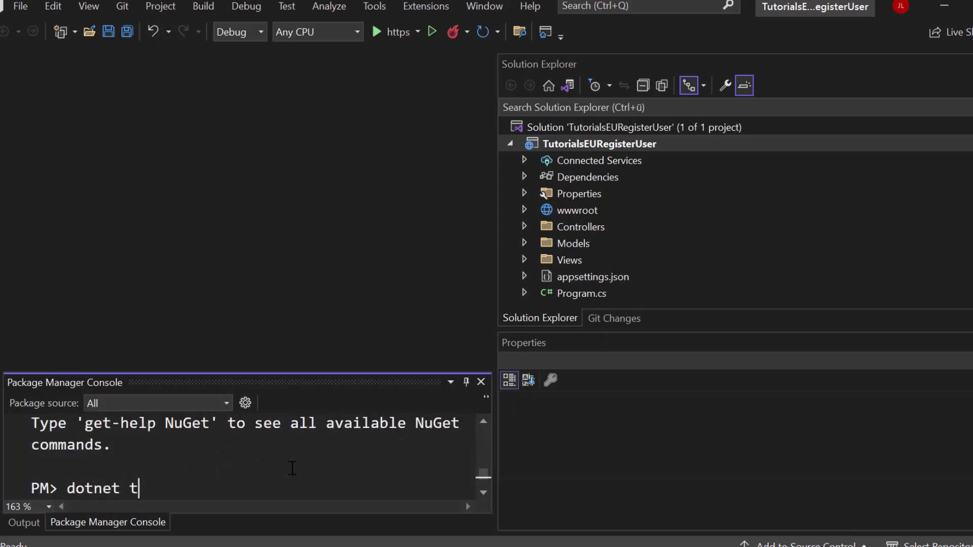
type("ool insta-")
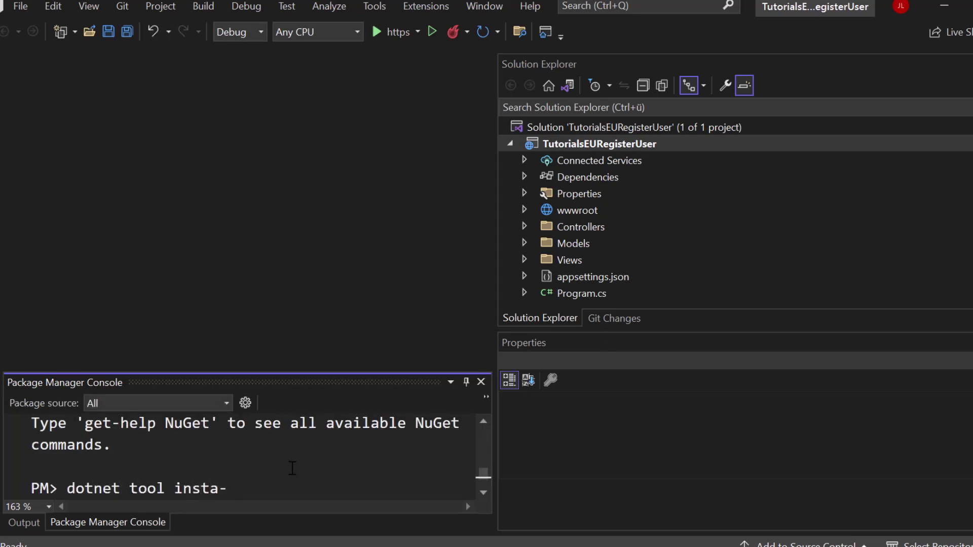
type("ll -g")
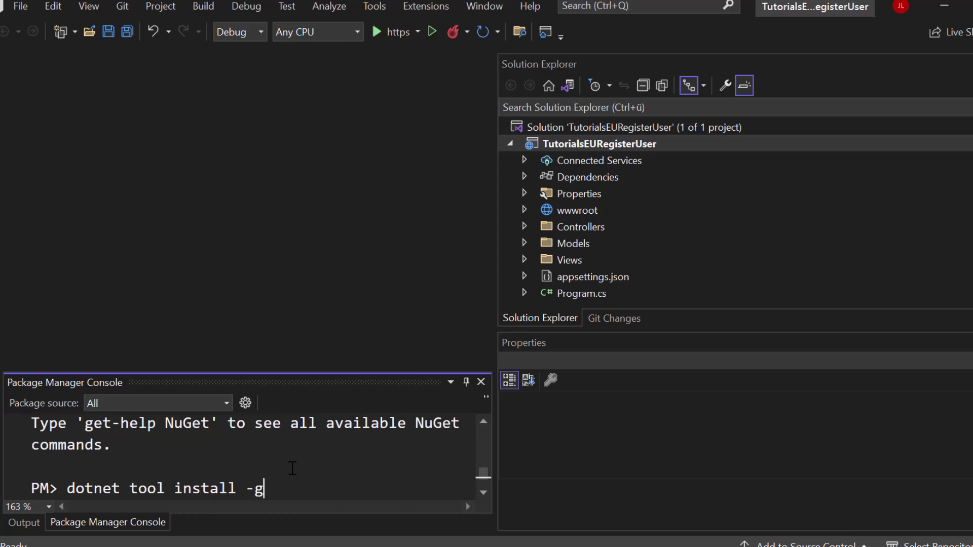
type("dotnet-")
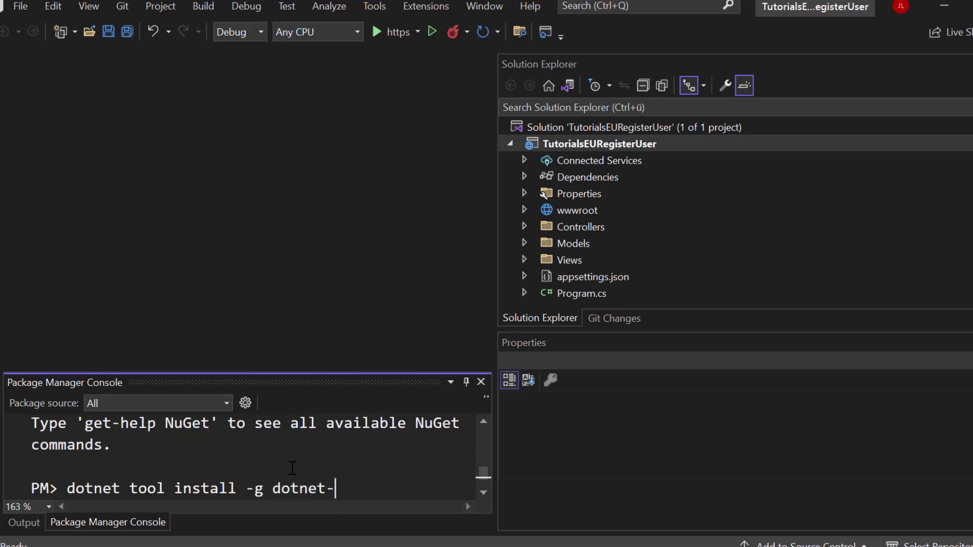
type("aspnet-cod")
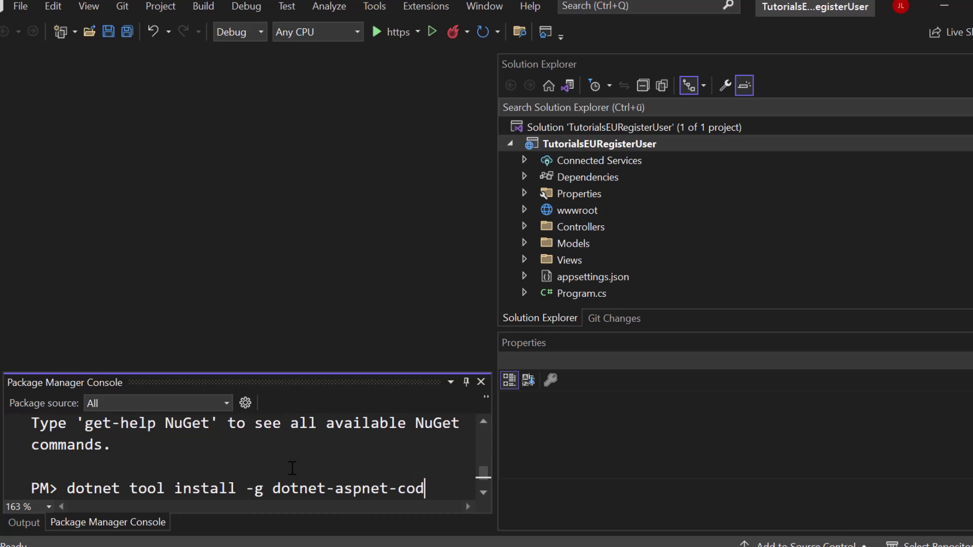
type("egenerator")
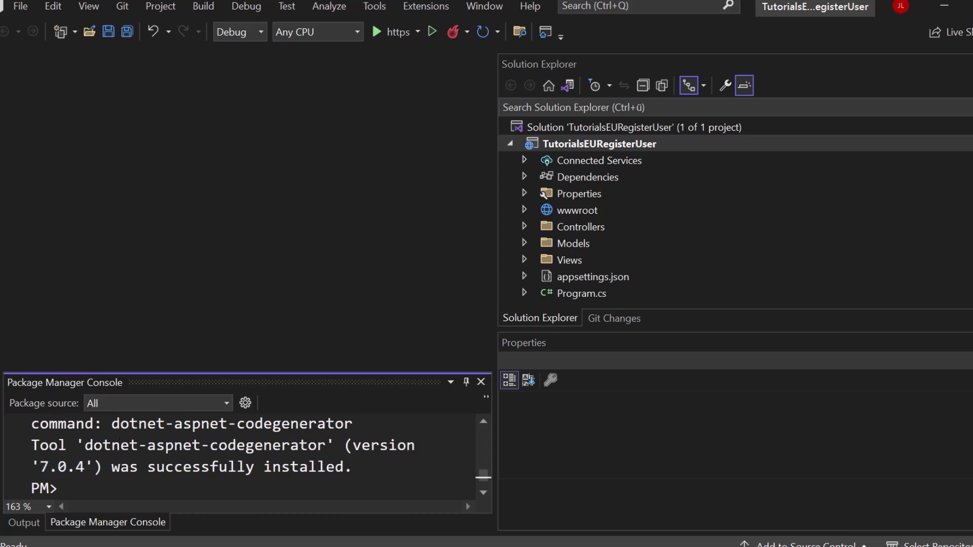
left_click(374, 7)
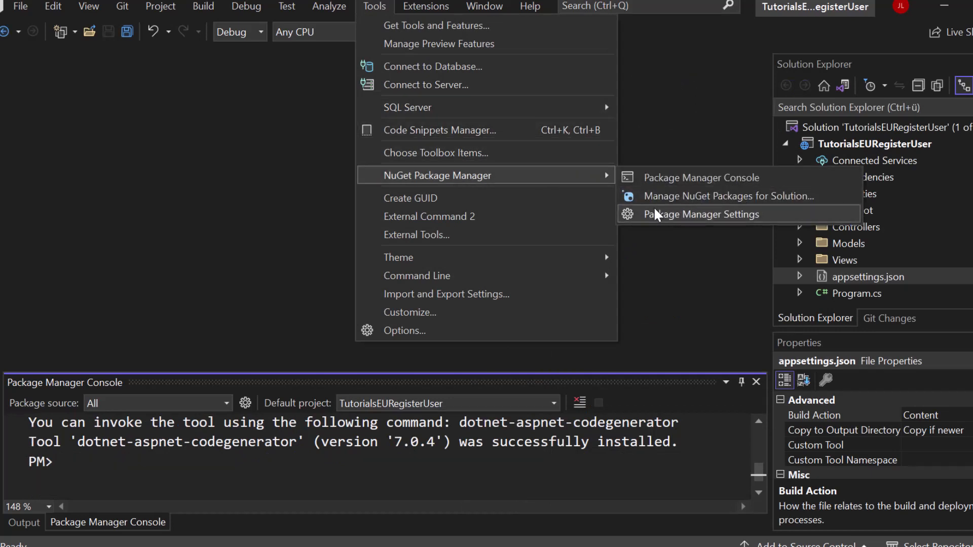
Browse NuGet packages for the solution and find EntityFrameworkCore.SqlServer.
left_click(729, 196)
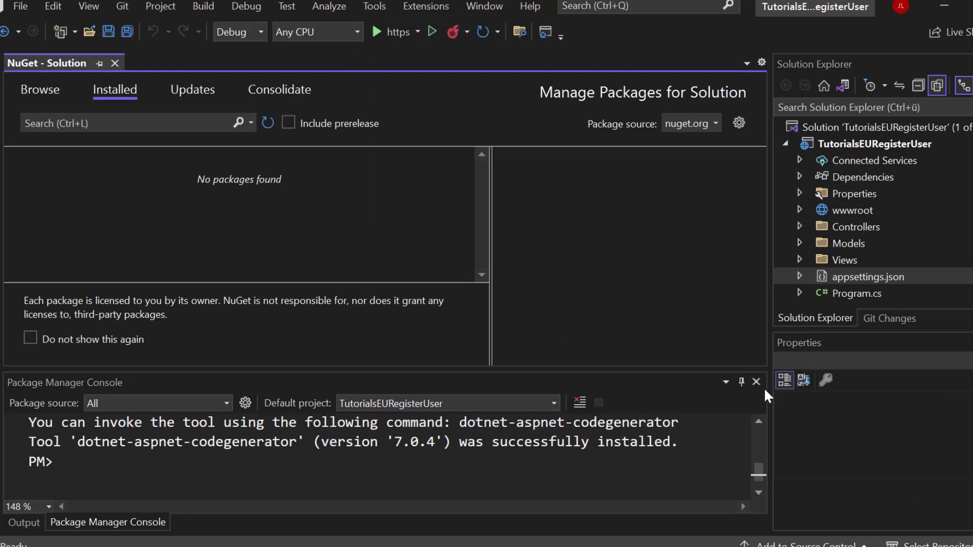
left_click(756, 382)
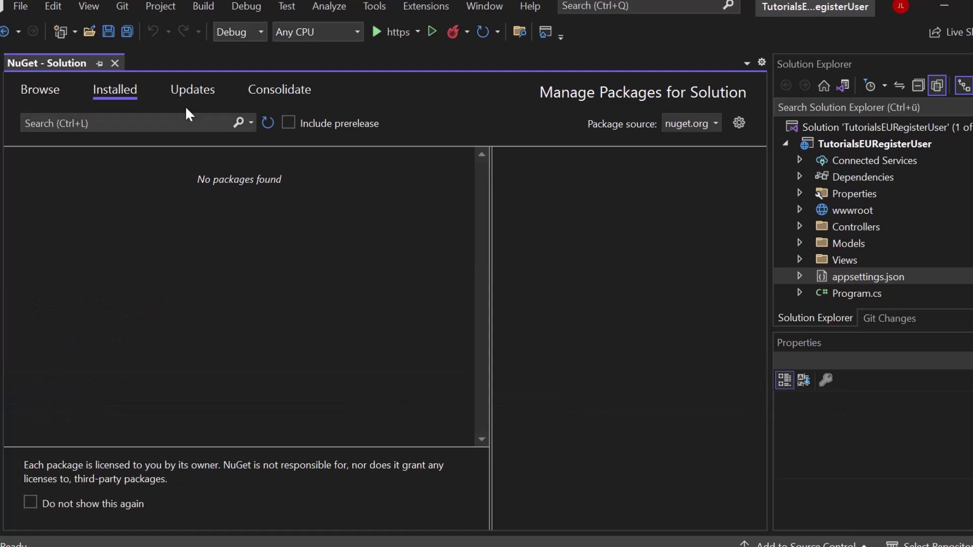
left_click(40, 90)
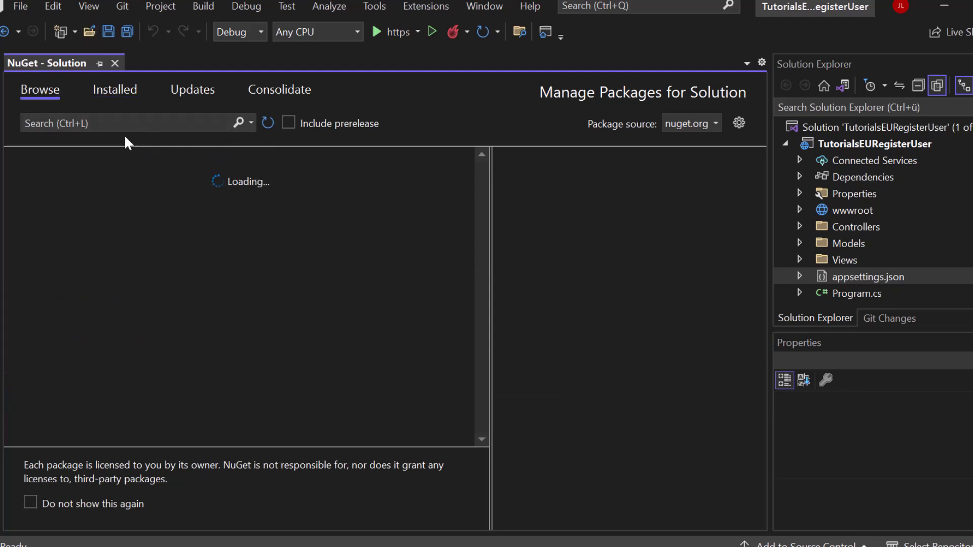
type("EntityFrameworkCore.sql")
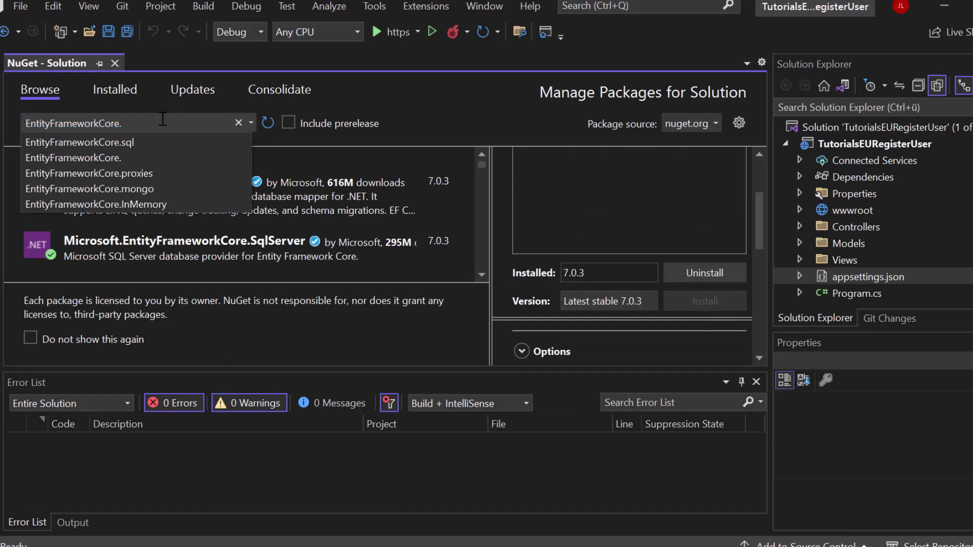
Install Microsoft.EntityFrameworkCore.Tools 7.0.3 with its Design dependency, accepting the licenses.
type("tools")
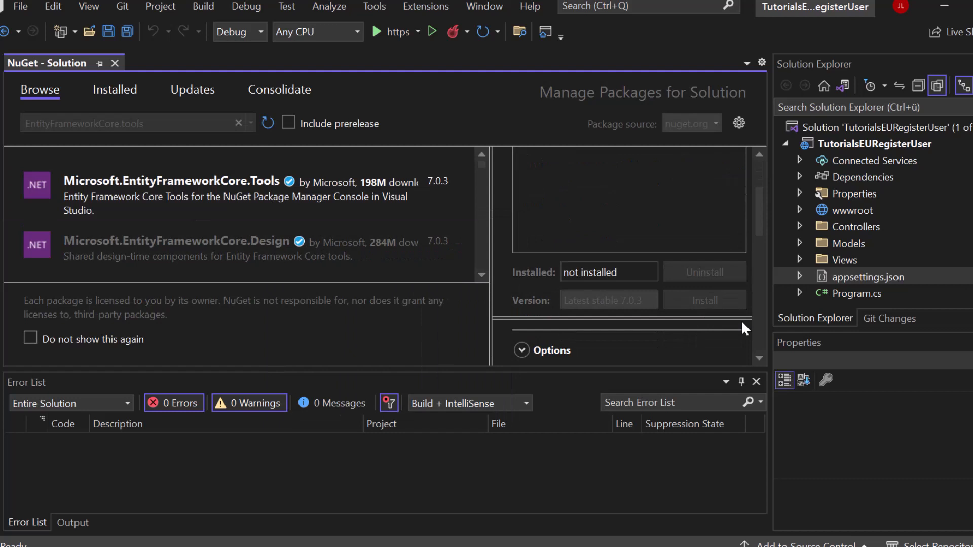
left_click(704, 301)
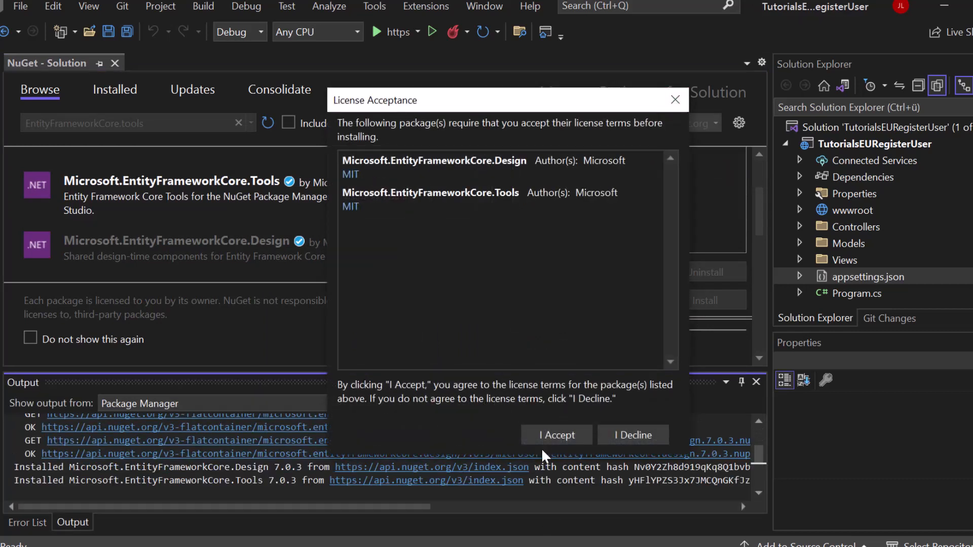
left_click(554, 435)
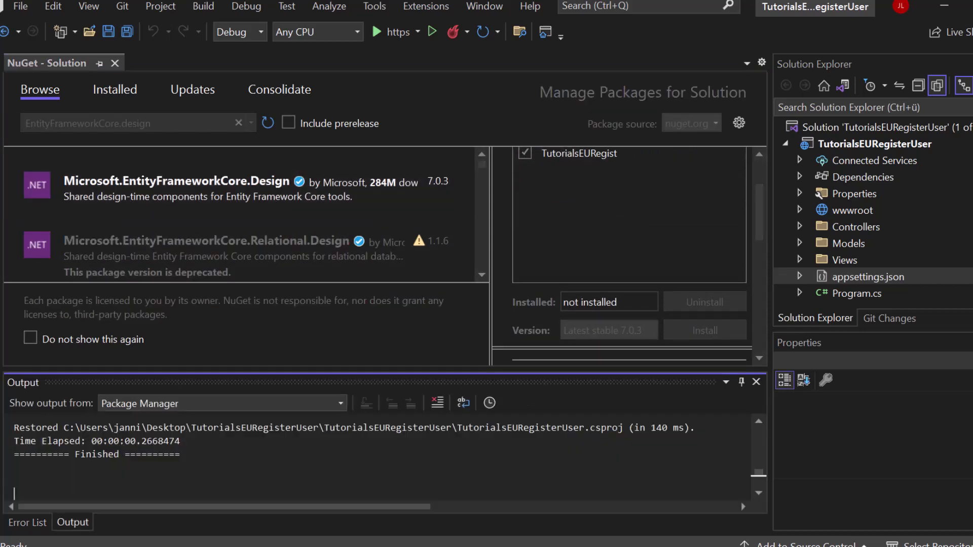
Install Microsoft.VisualStudio.Web.CodeGeneration.Design 7.0.4 from the NuGet Browse results.
left_click(123, 123)
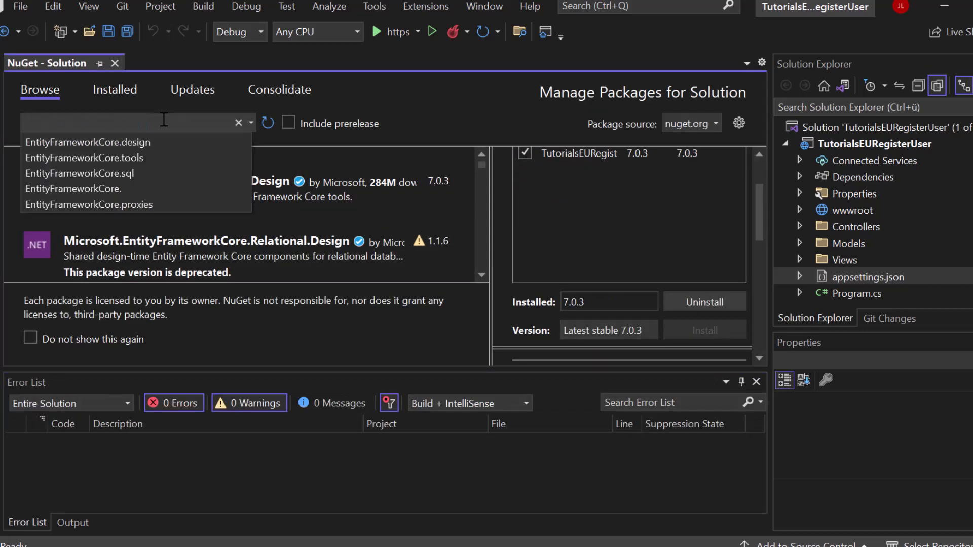
type("CodeGeneration.")
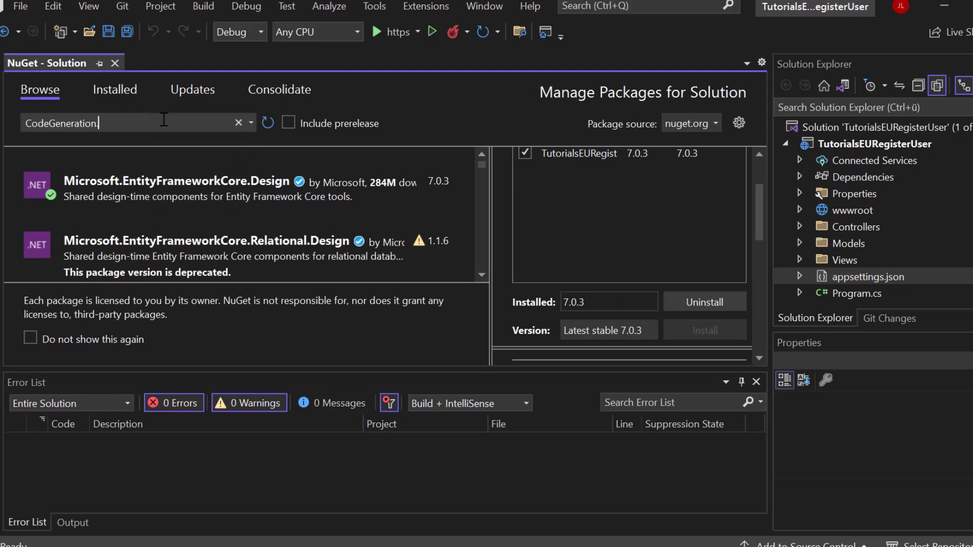
type("Design")
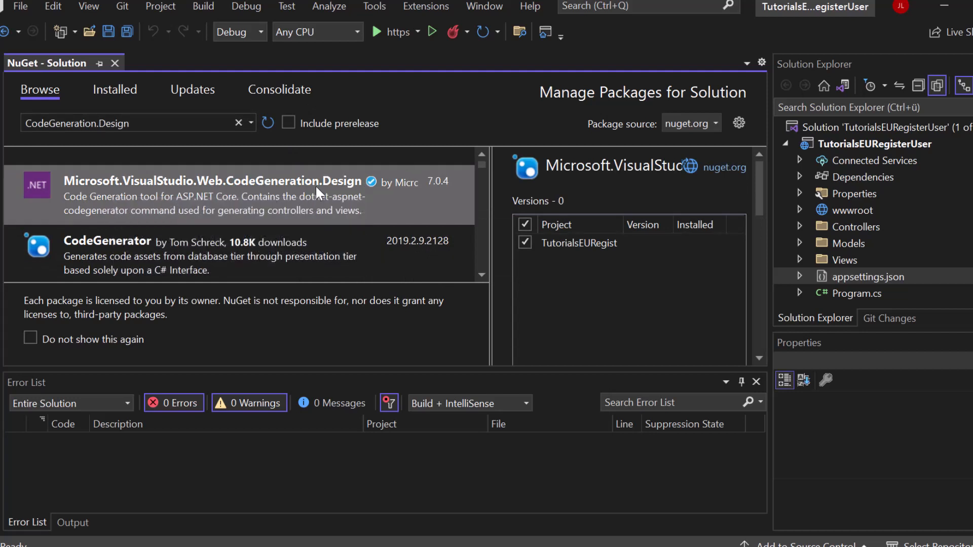
mouse_move(241, 211)
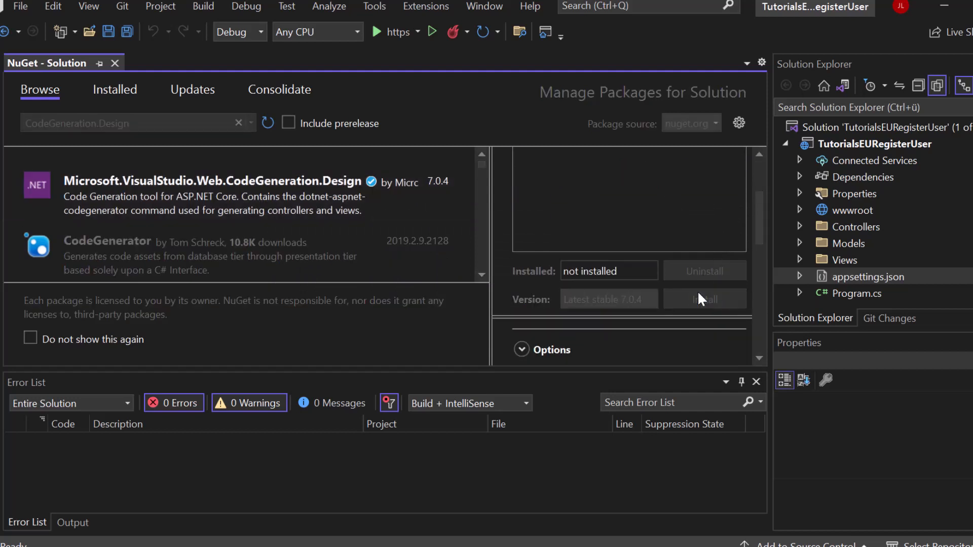
left_click(72, 523)
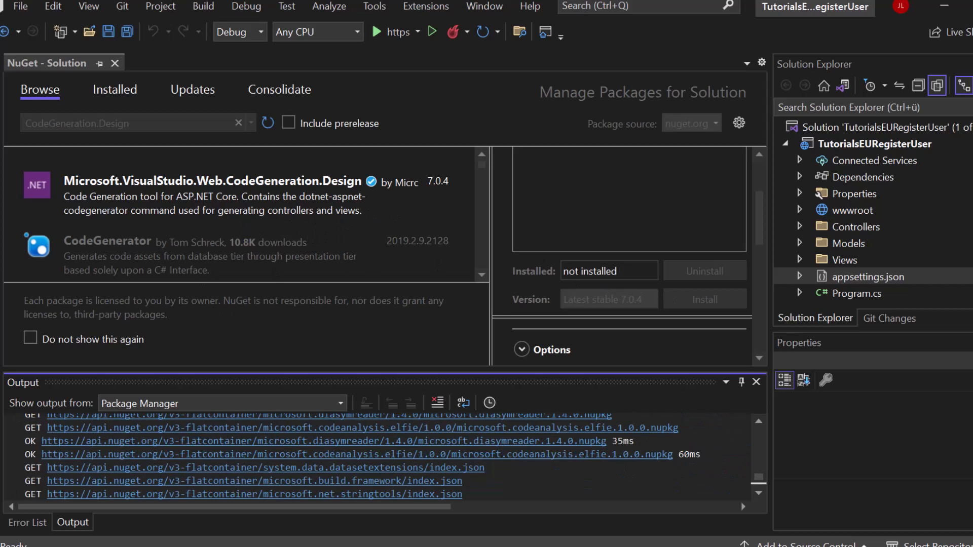
left_click(703, 299)
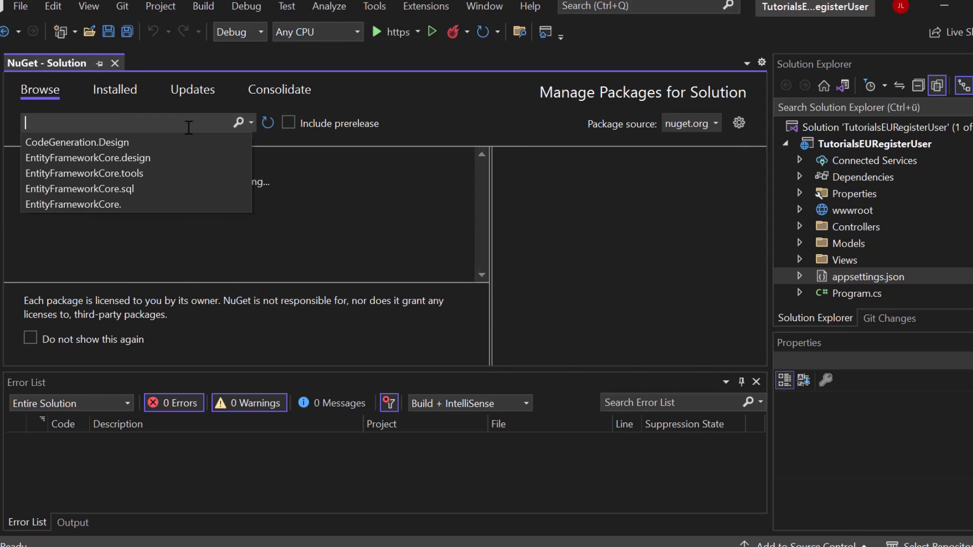
Install Microsoft.AspNetCore.Identity.EntityFrameworkCore, accepting its license terms.
type("Identity.")
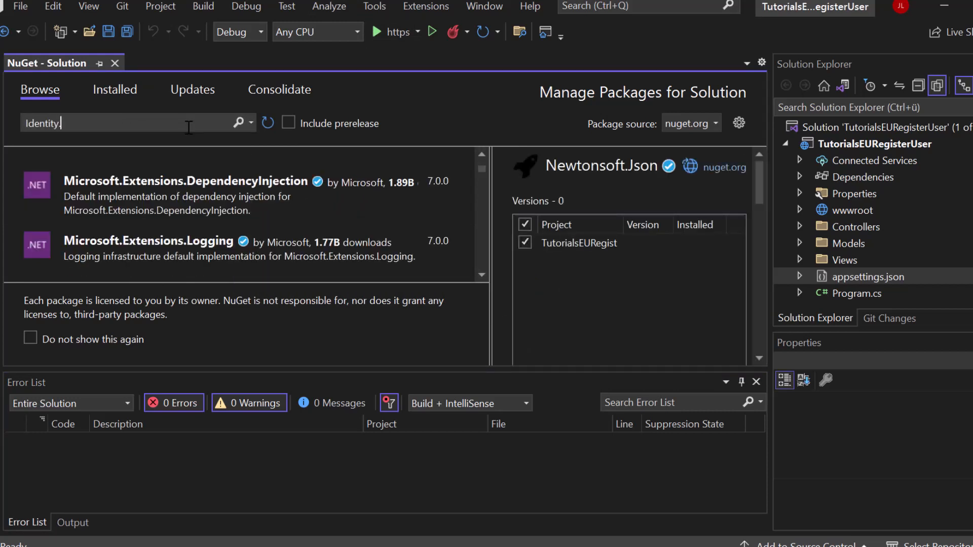
type("EntityFr")
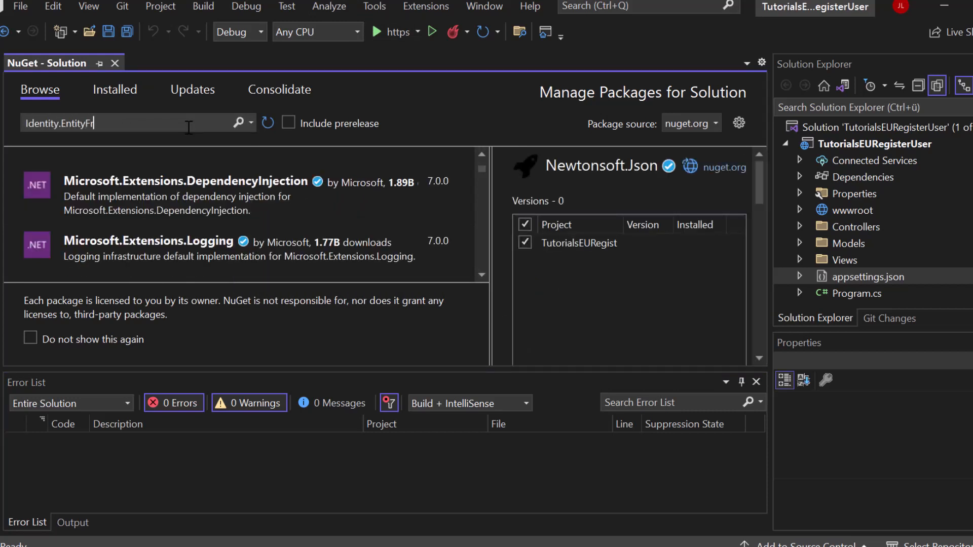
type("ameworkCore")
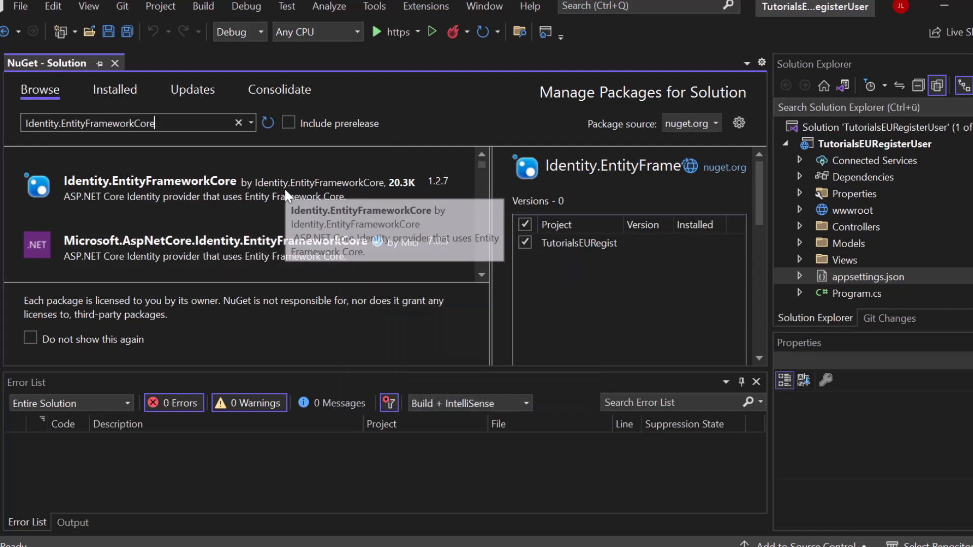
mouse_move(106, 204)
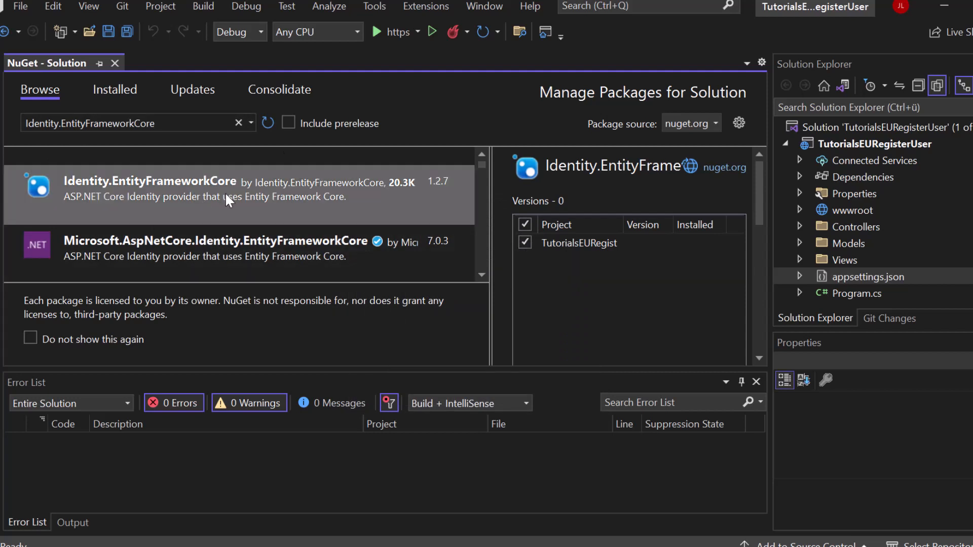
mouse_move(358, 197)
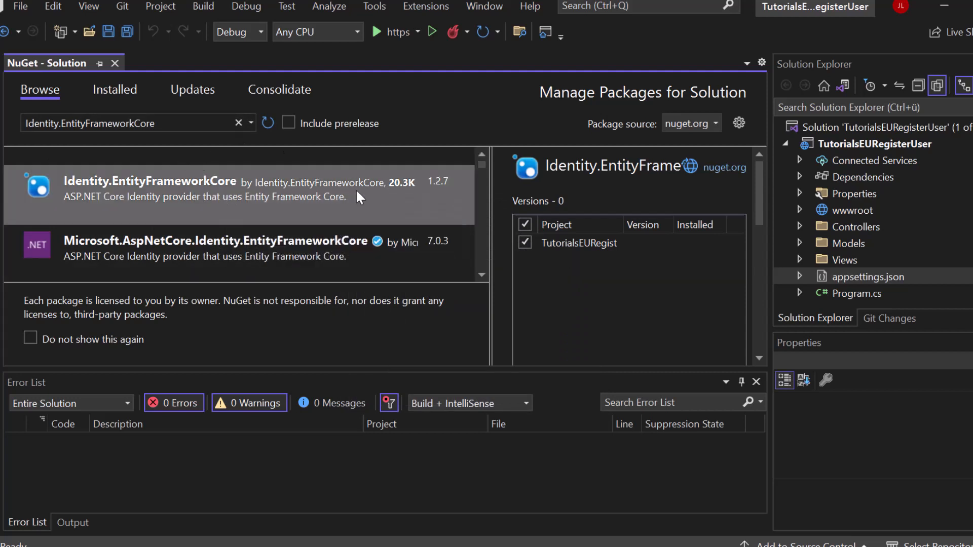
mouse_move(360, 197)
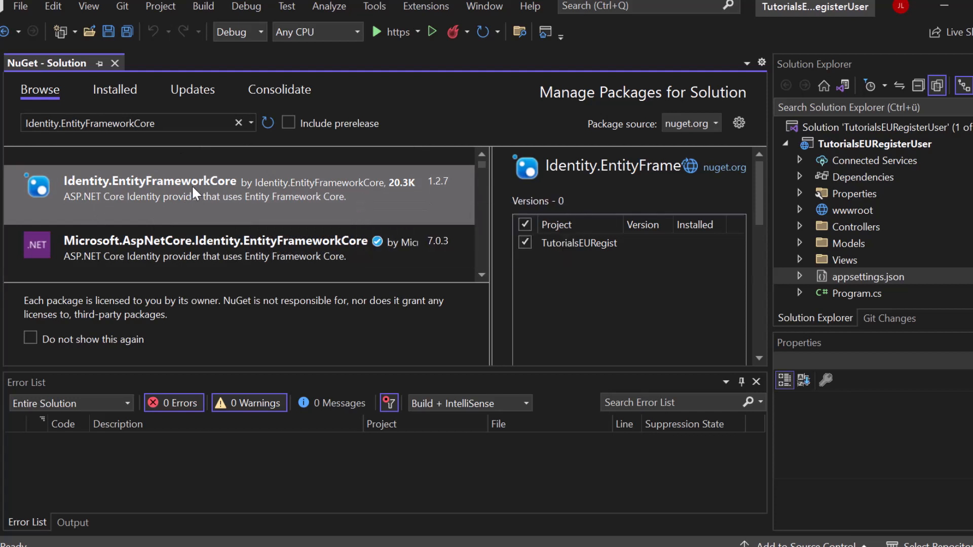
mouse_move(81, 223)
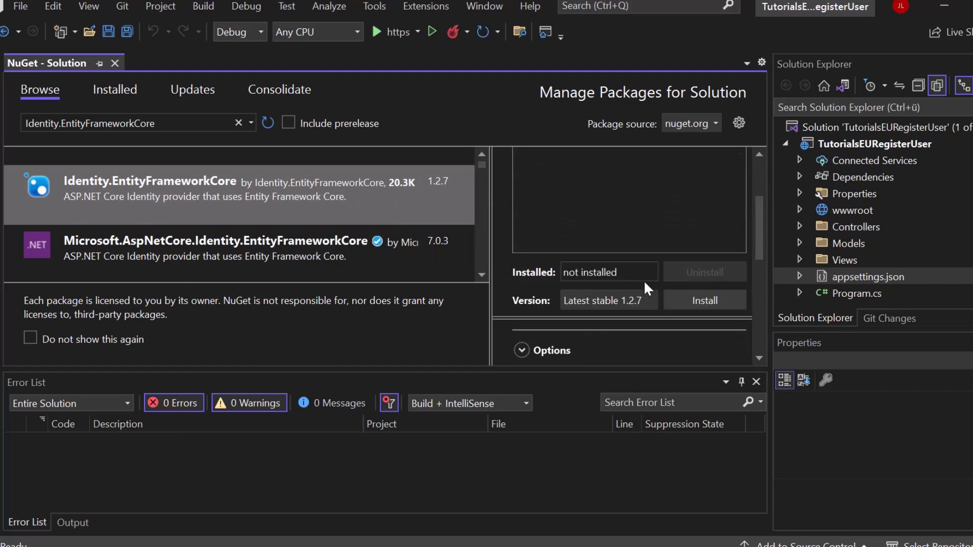
left_click(704, 300)
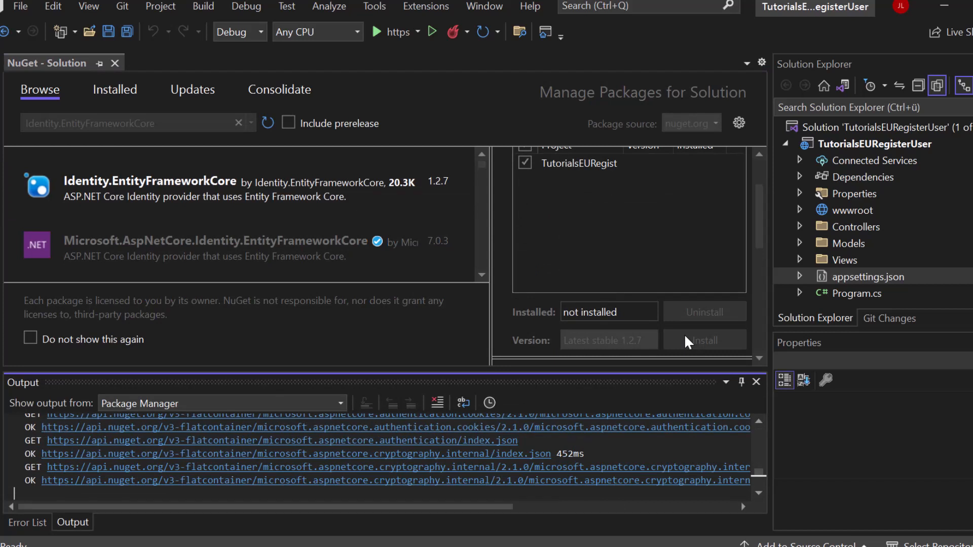
left_click(704, 340)
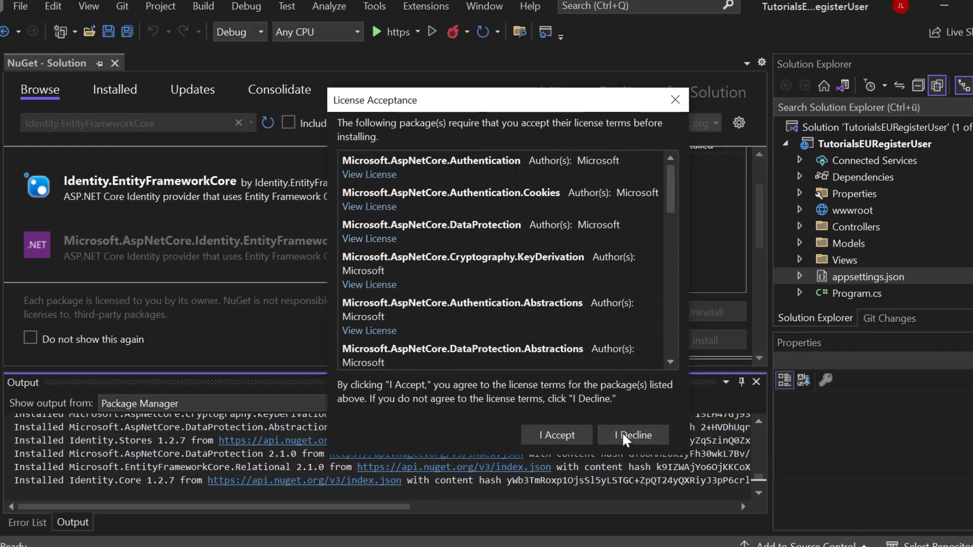
left_click(632, 435)
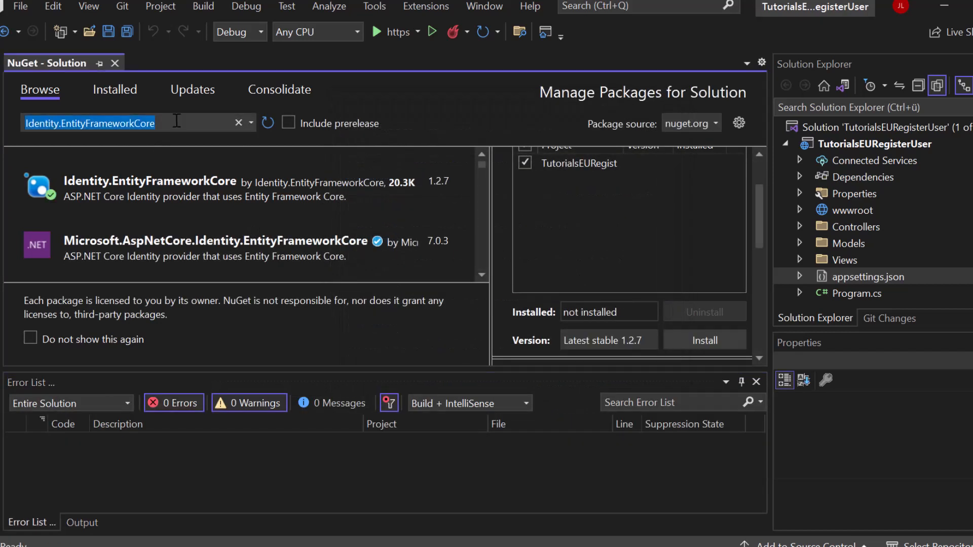
Install Microsoft.AspNetCore.Identity.UI 7.0.3, accepting its license terms.
left_click(704, 340)
type("Identity.UI")
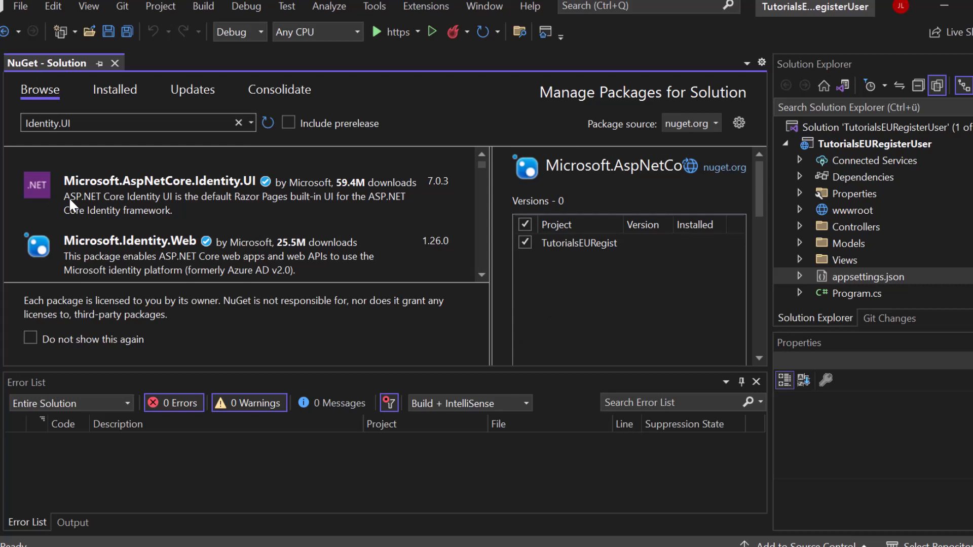
mouse_move(214, 198)
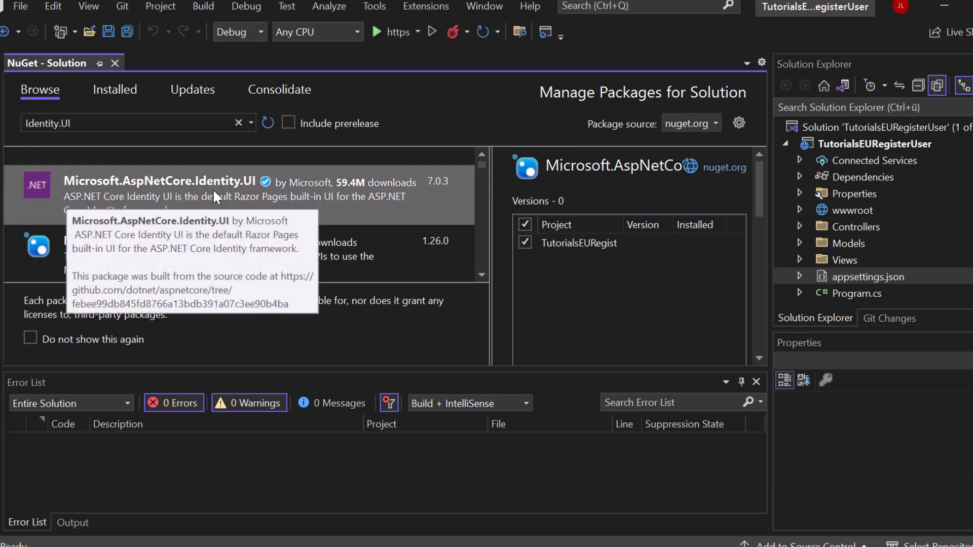
mouse_move(500, 241)
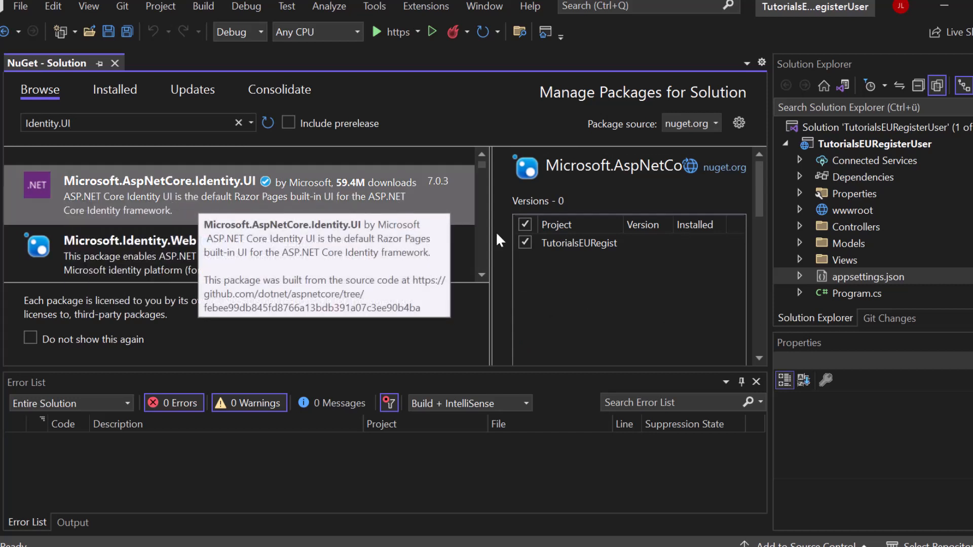
mouse_move(450, 189)
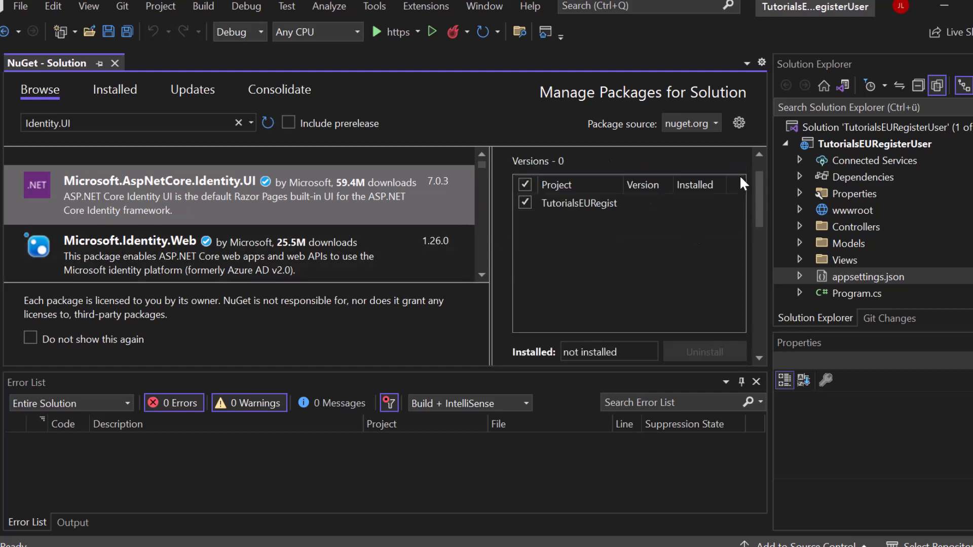
mouse_move(708, 340)
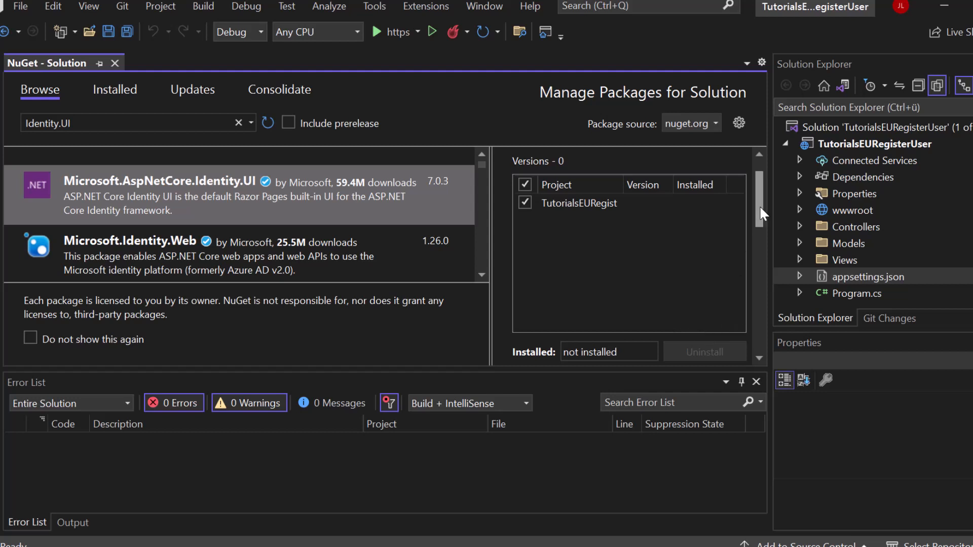
scroll("down", 3)
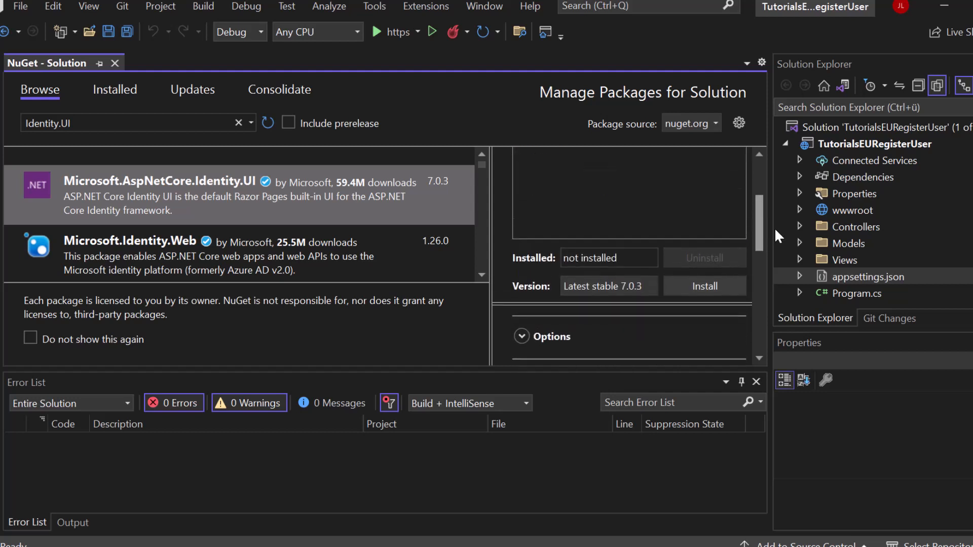
left_click(704, 286)
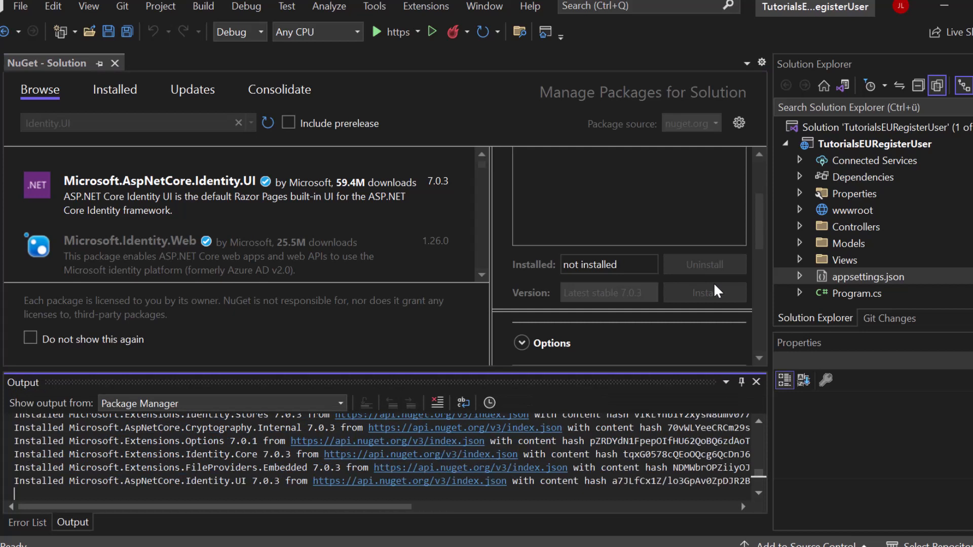
left_click(703, 292)
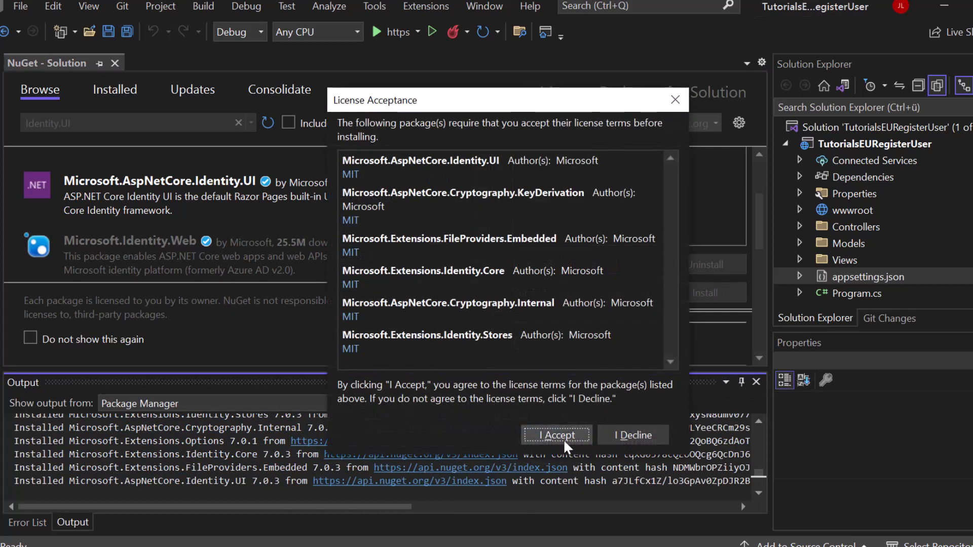
left_click(554, 435)
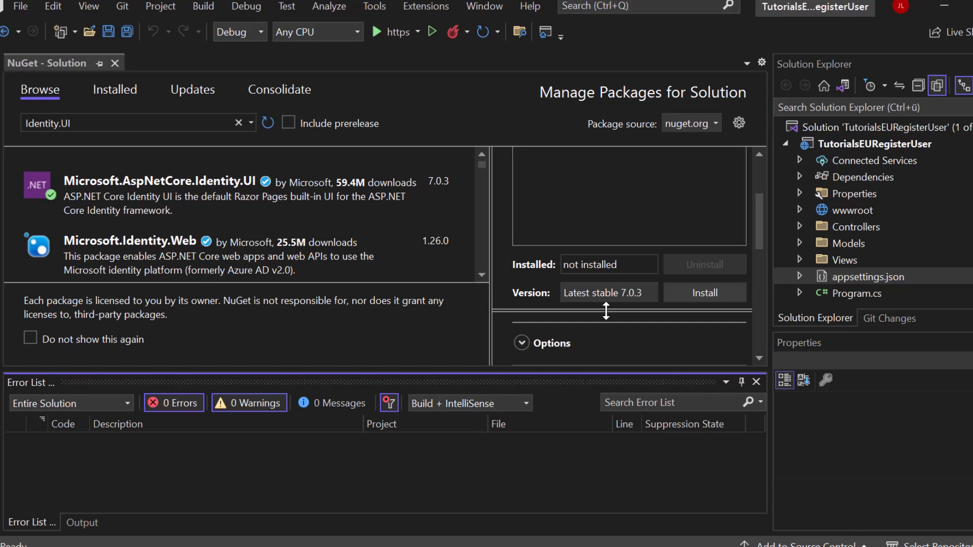
left_click(704, 292)
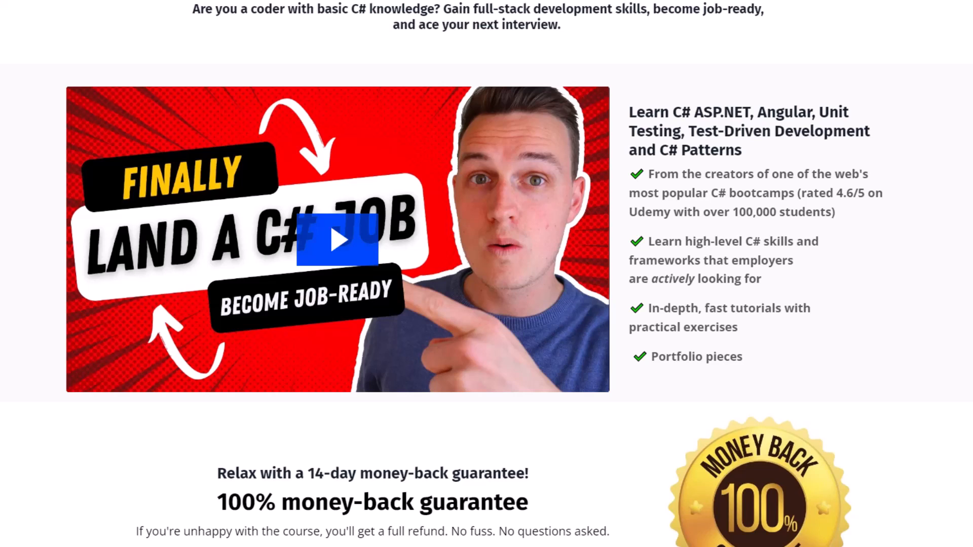
scroll("down", 3)
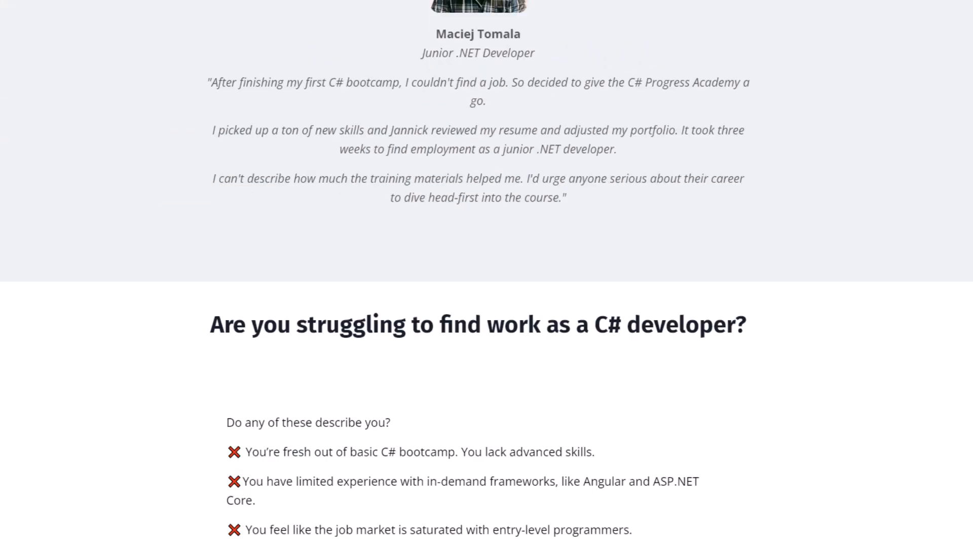
scroll("down", 3)
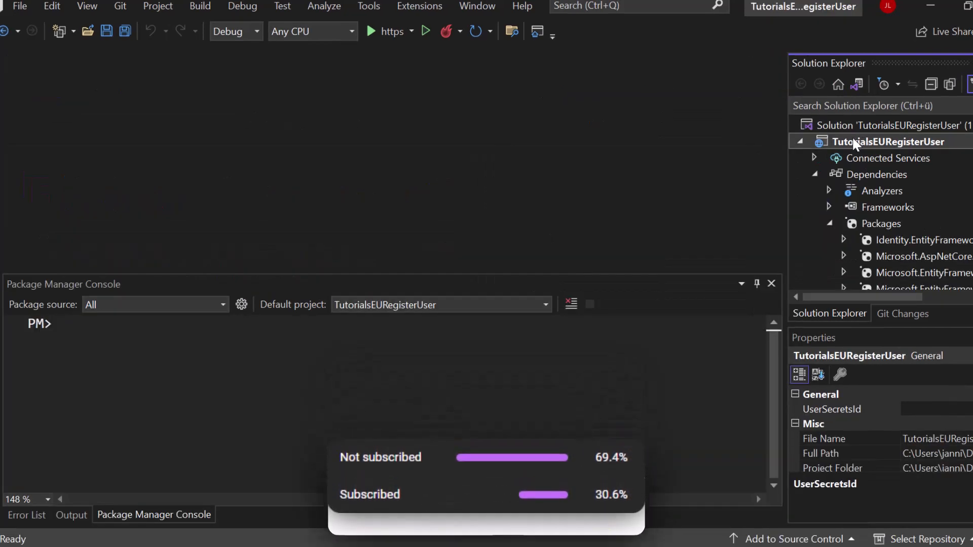
Open a Developer PowerShell terminal at the TutorialsEURegisterUser project folder.
right_click(886, 142)
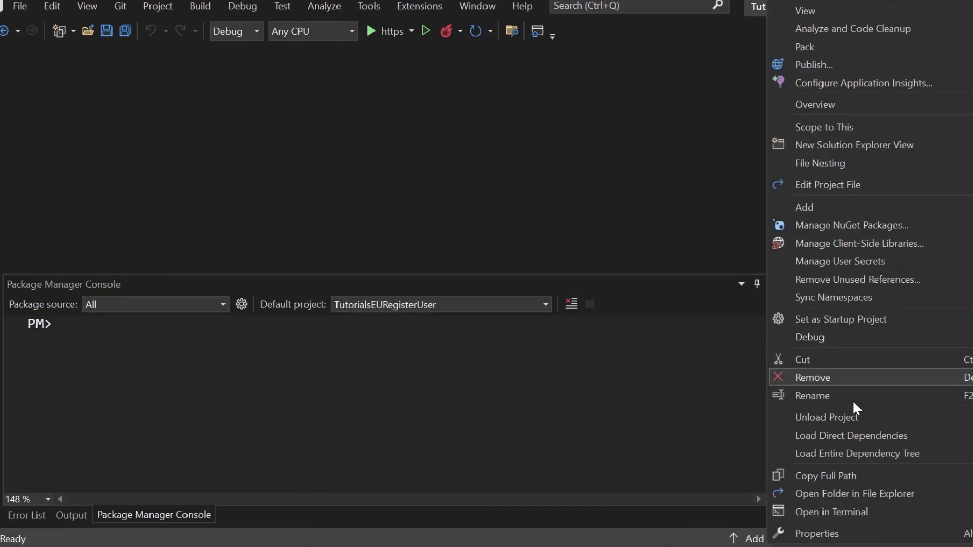
mouse_move(831, 511)
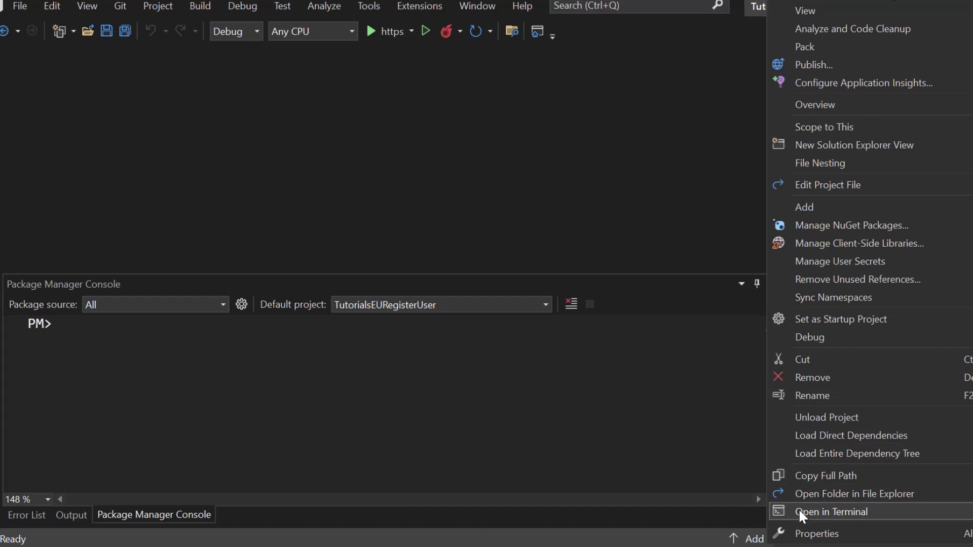
left_click(831, 511)
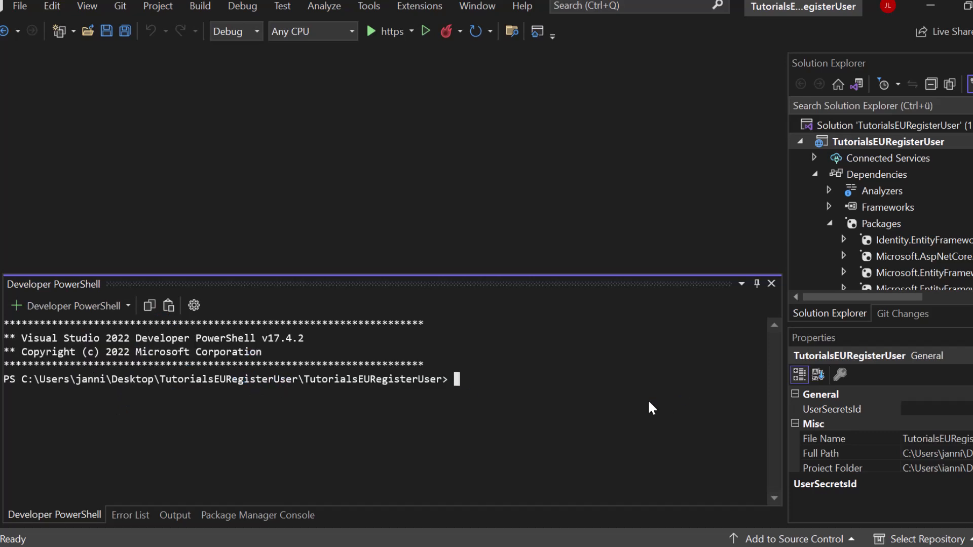
Run dotnet aspnet-codegenerator identity -dc MyApplication.Data.ApplicationDbContext --files "Account.Register".
type("dotnet aspnet")
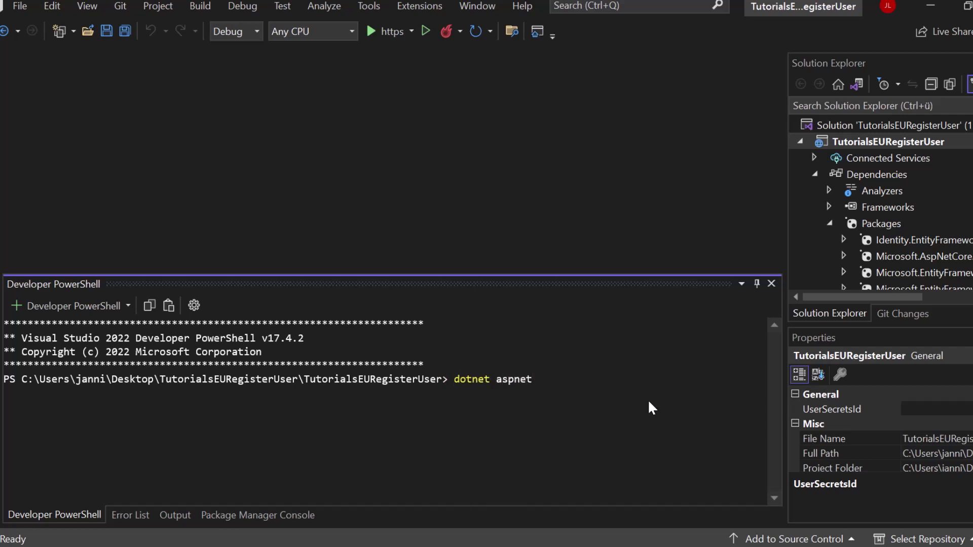
type("-codegener")
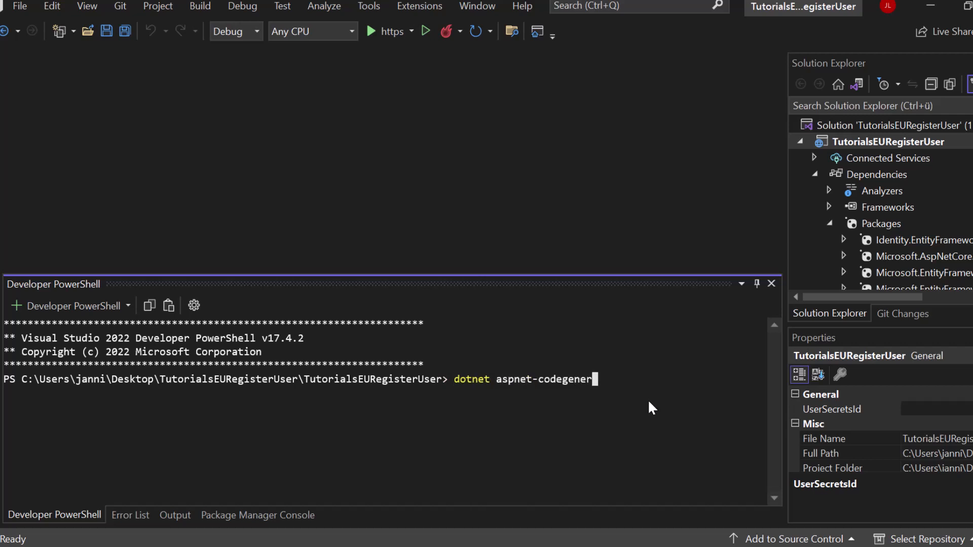
type("ator identi")
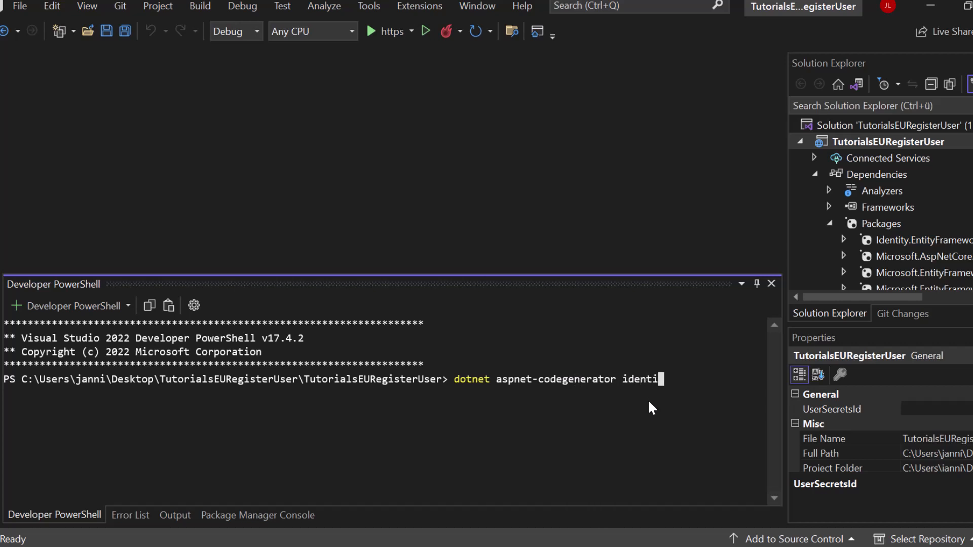
type("ty -dc")
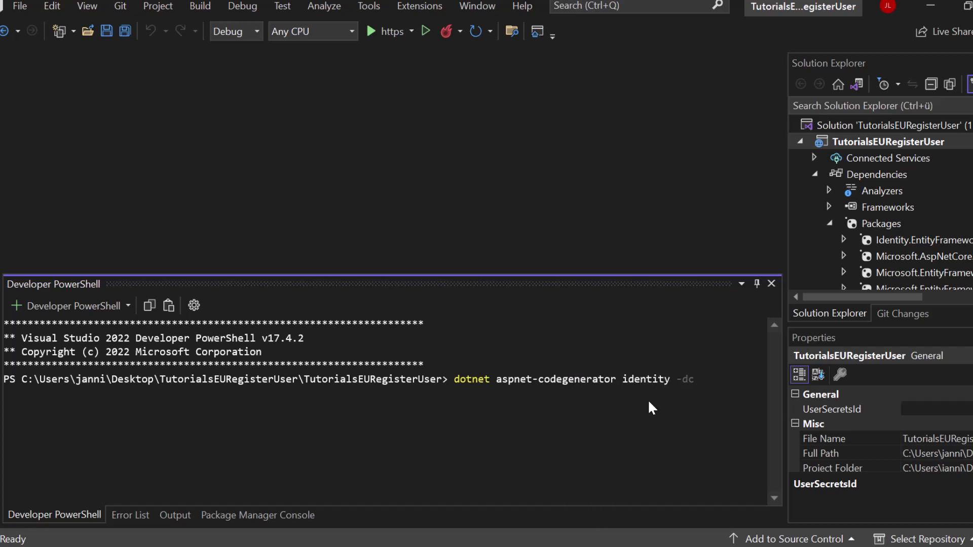
type("MyApplicati")
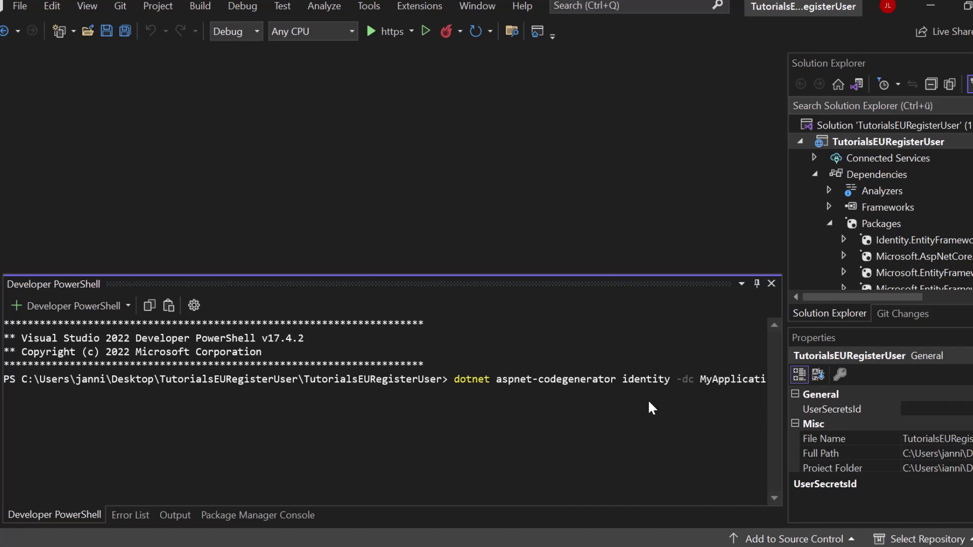
type("on.Data.")
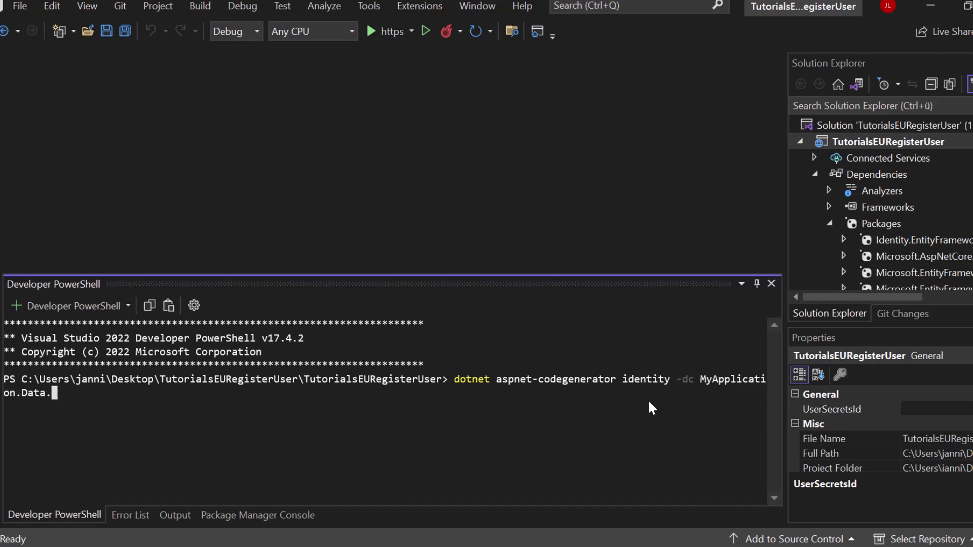
type("ApplicationDb")
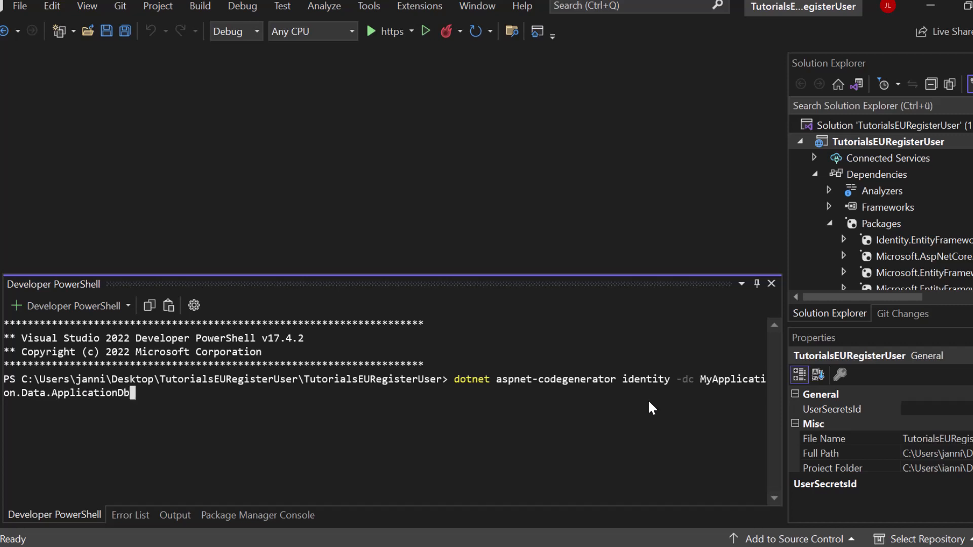
type("Context --files \"A")
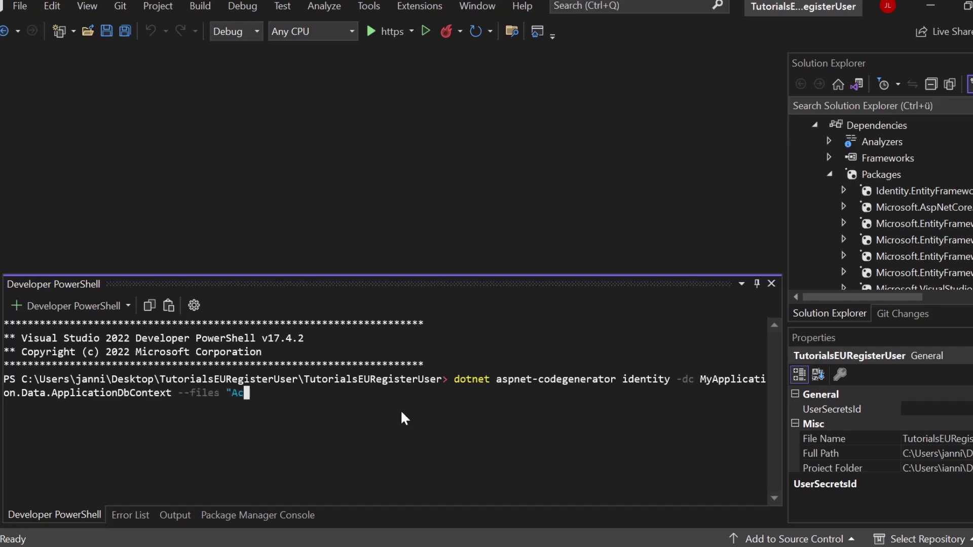
type("count.Register")
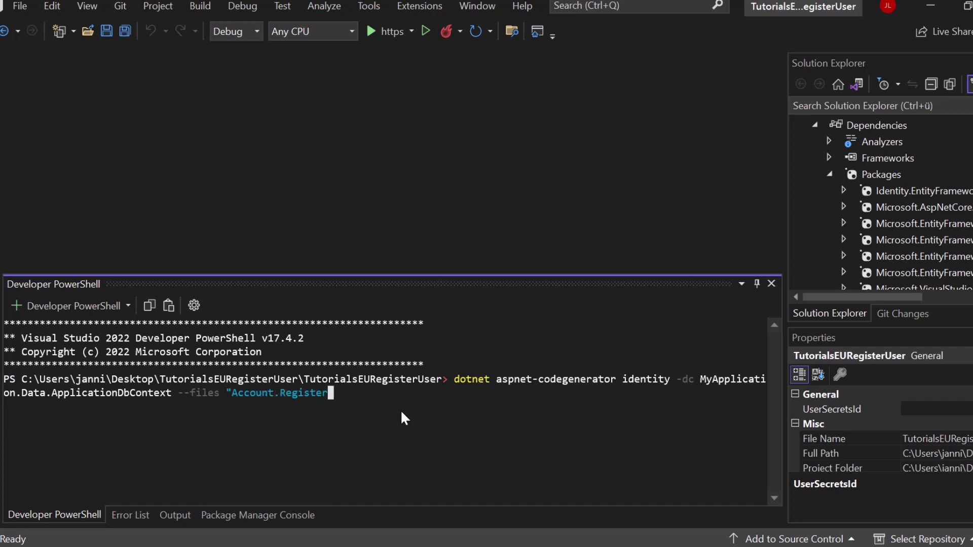
type("\"")
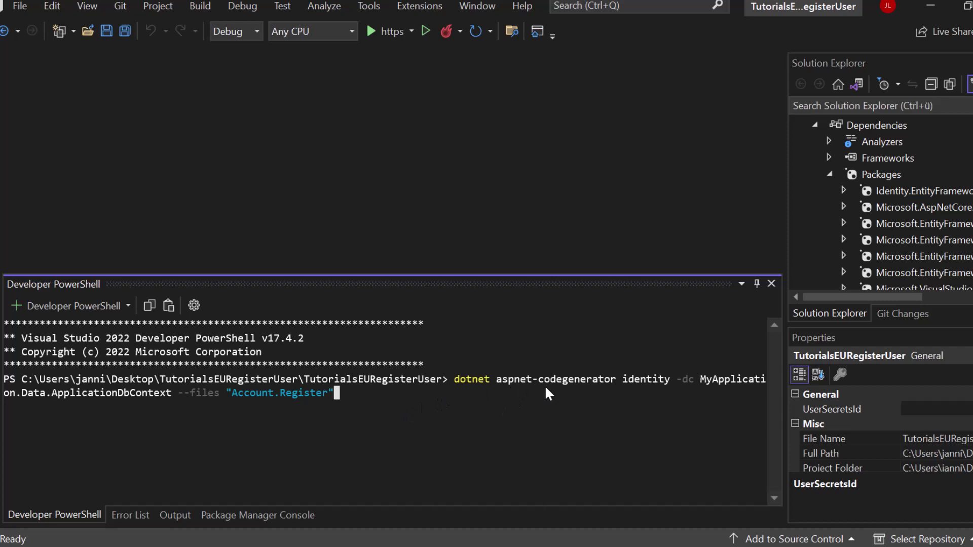
mouse_move(679, 397)
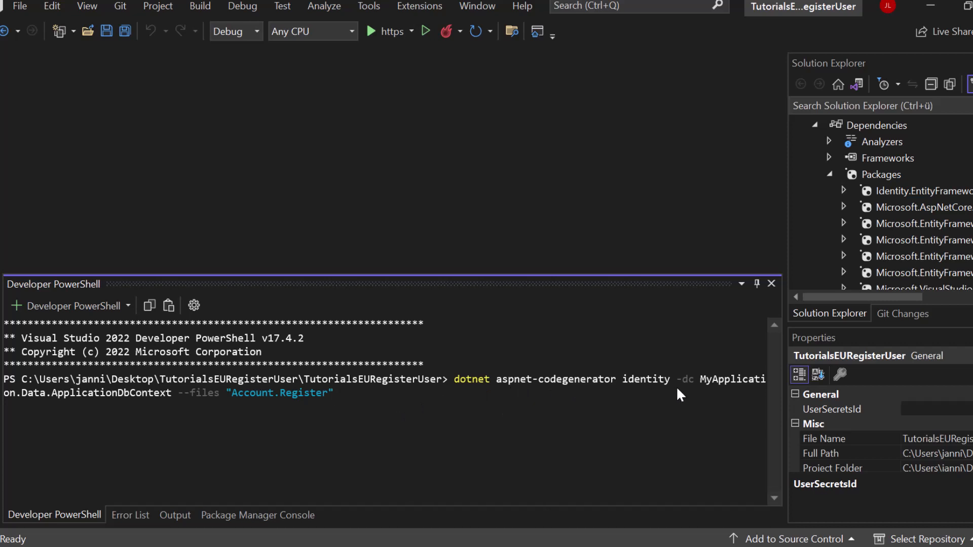
mouse_move(242, 399)
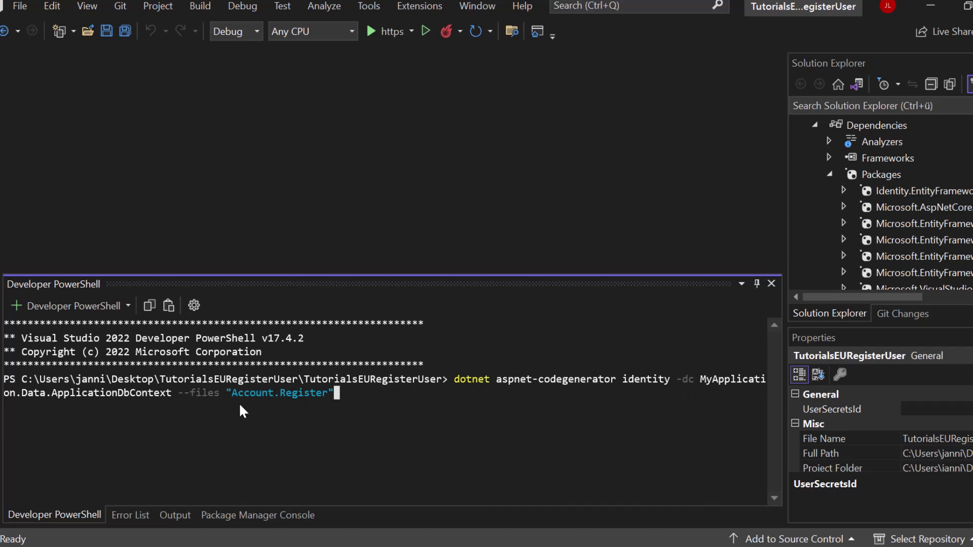
key("Return")
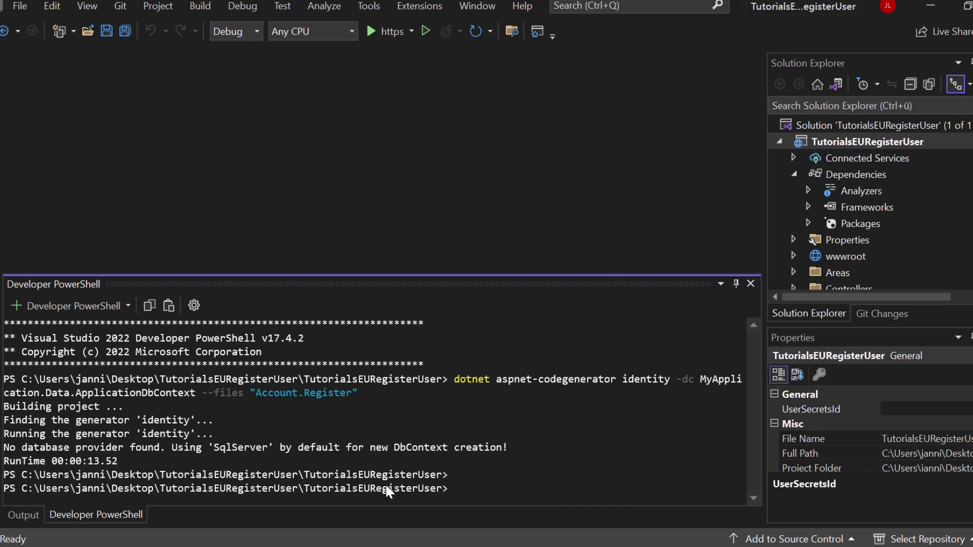
mouse_move(606, 392)
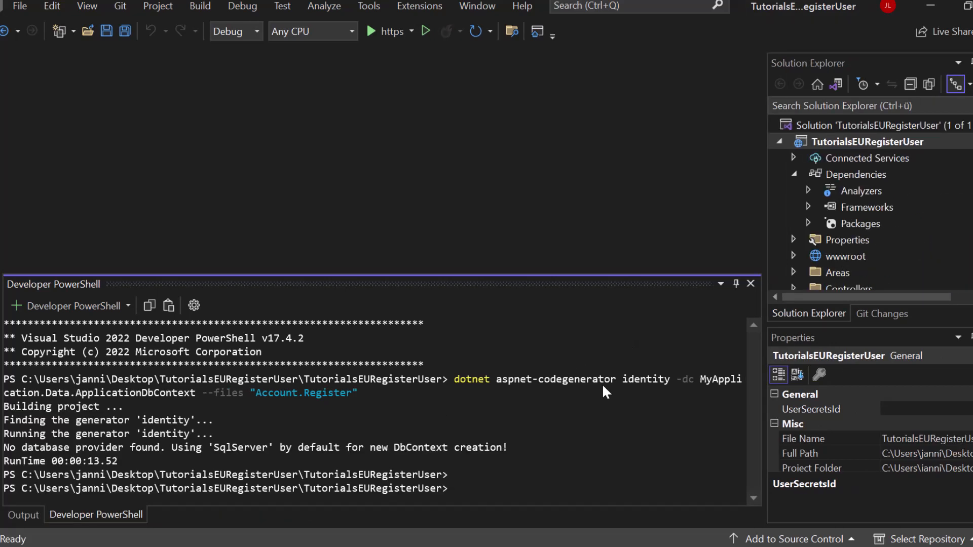
Expand Areas > Identity > Data and Pages > Account to show ApplicationDbContext.cs and Register.cshtml.
scroll("down", 3)
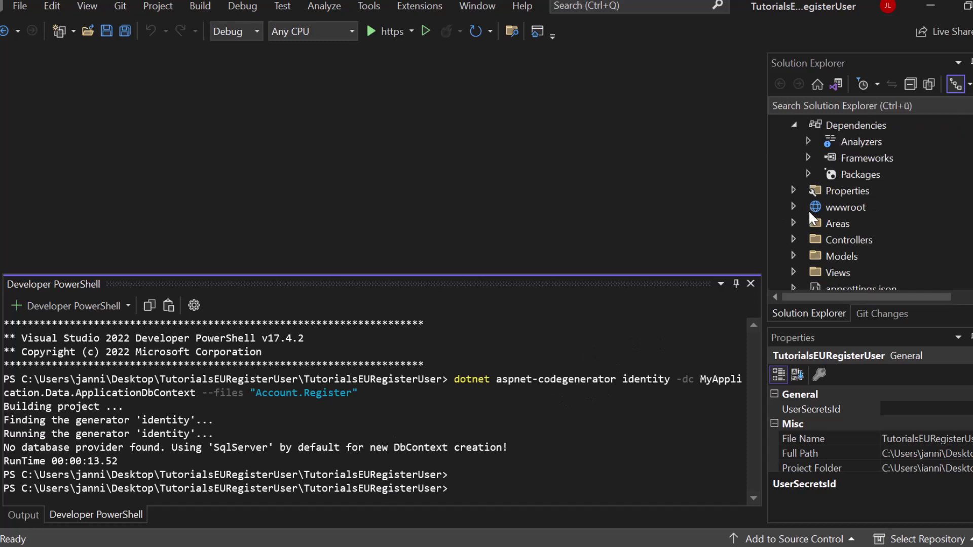
left_click(794, 224)
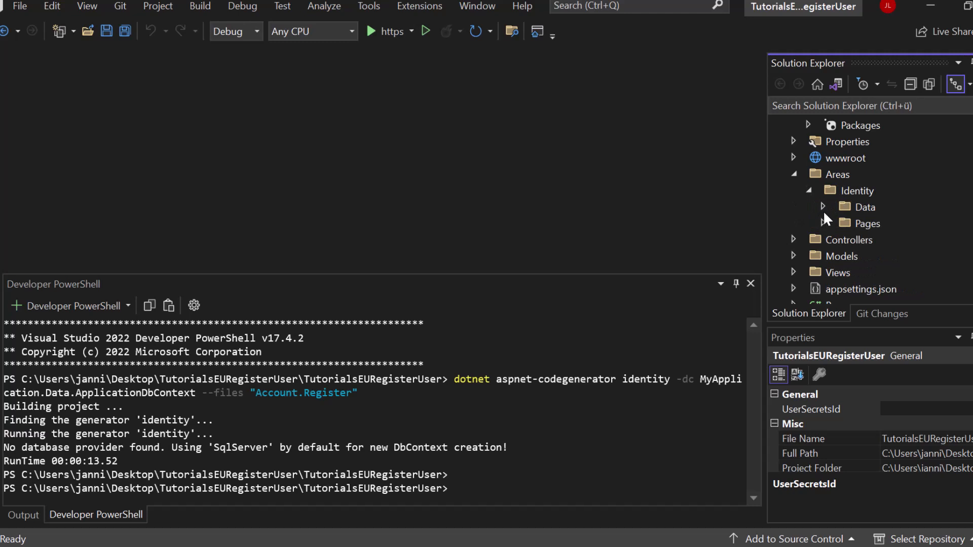
left_click(822, 207)
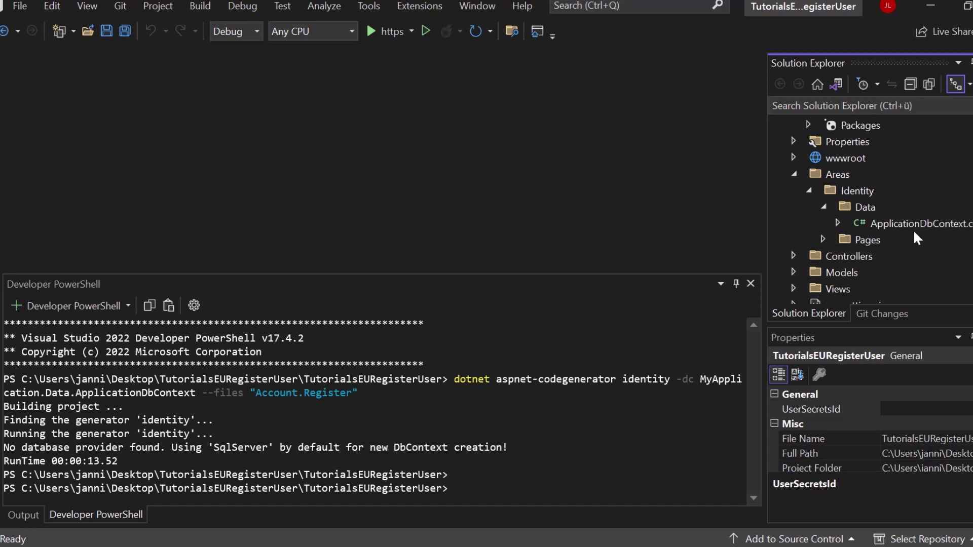
left_click(822, 240)
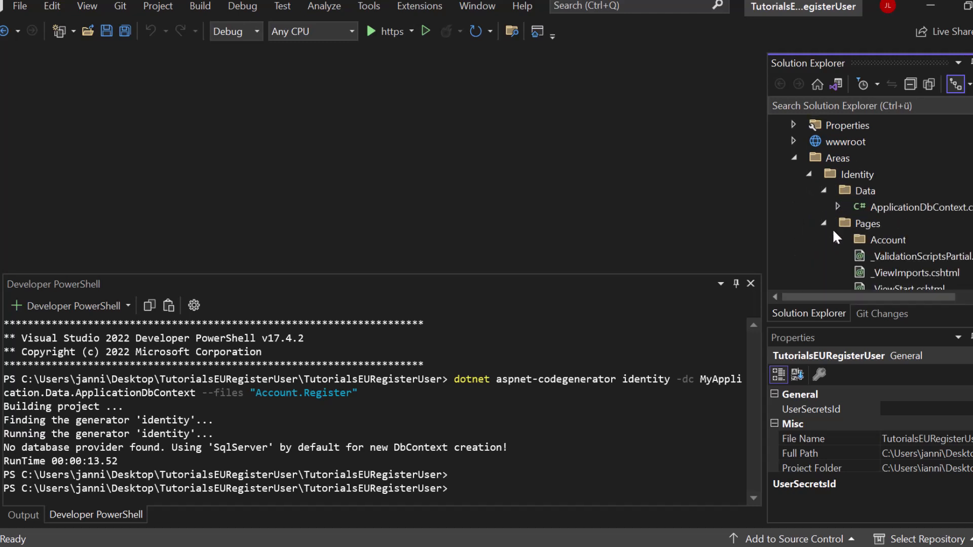
scroll("down", 3)
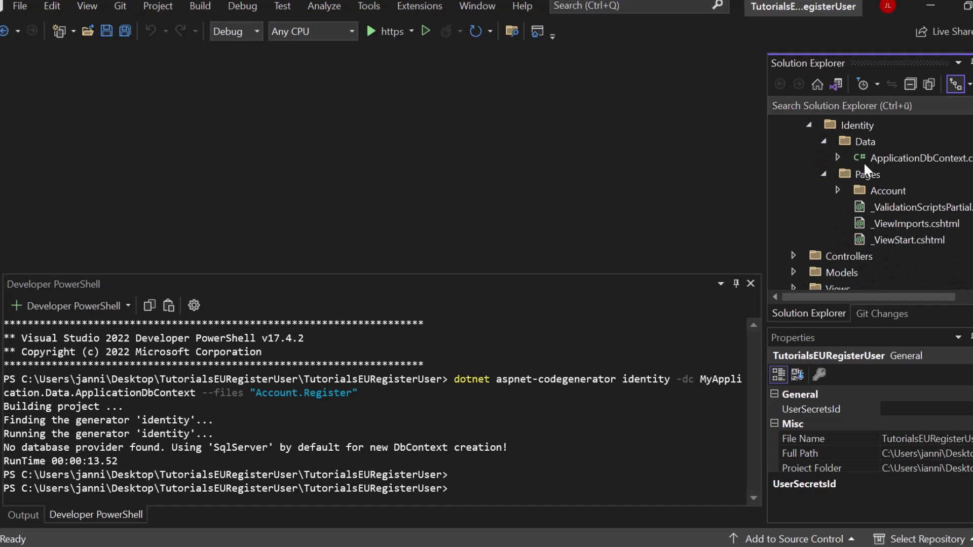
left_click(837, 190)
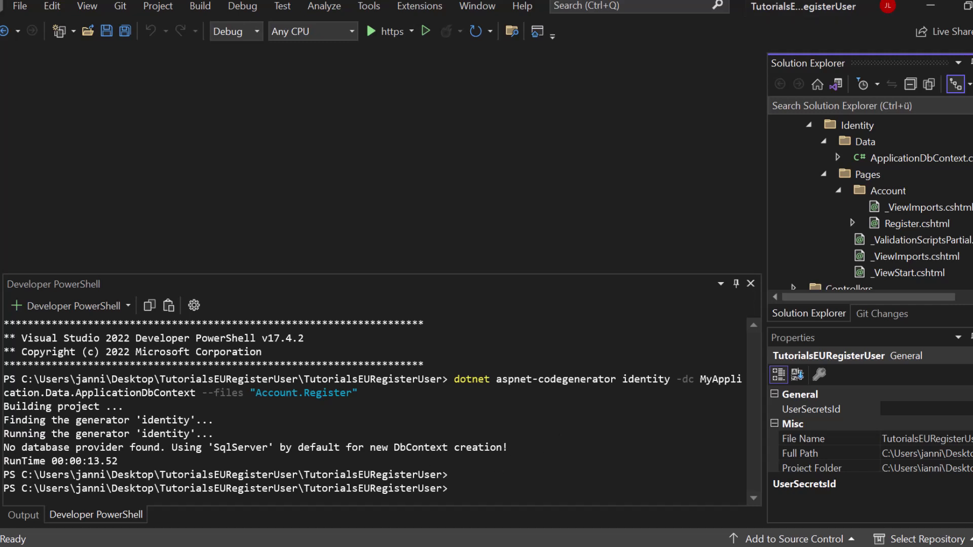
mouse_move(900, 162)
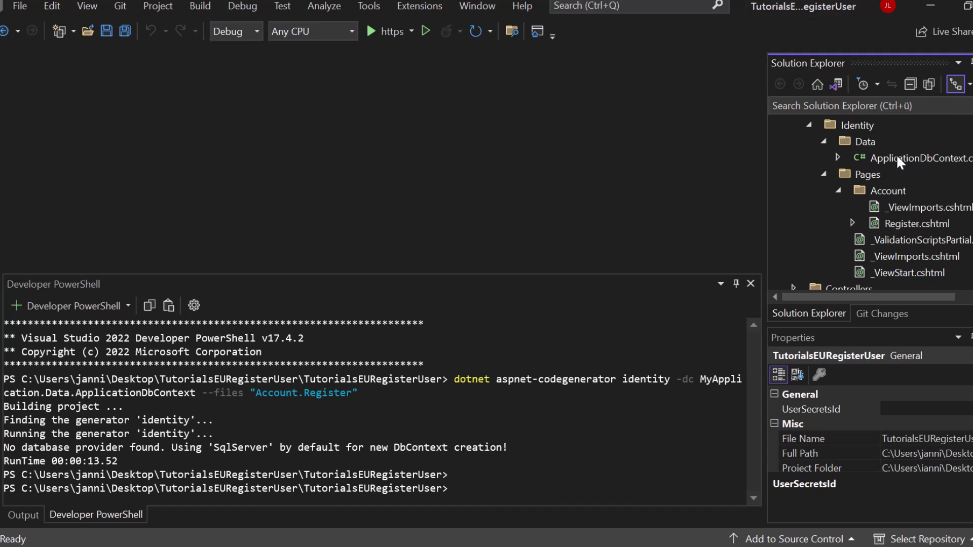
Review ApplicationDbContext.cs, highlighting its IdentityDbContext<IdentityUser> base class and DbContextOptions parameter.
double_click(919, 158)
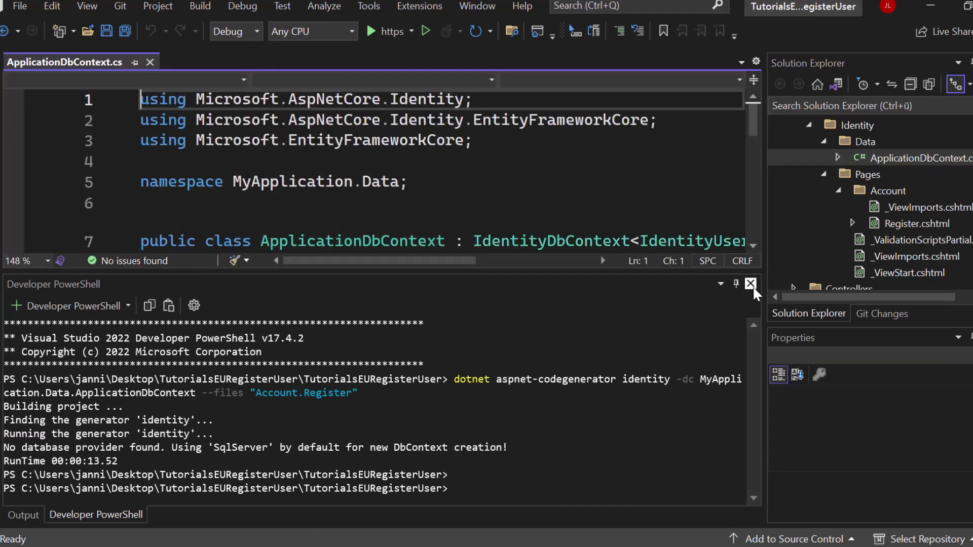
left_click(751, 284)
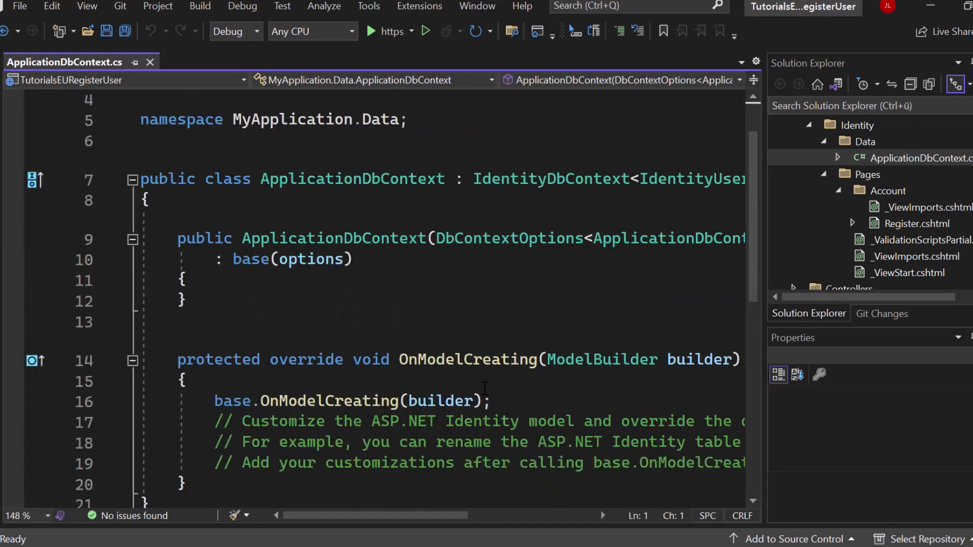
scroll("down", 3)
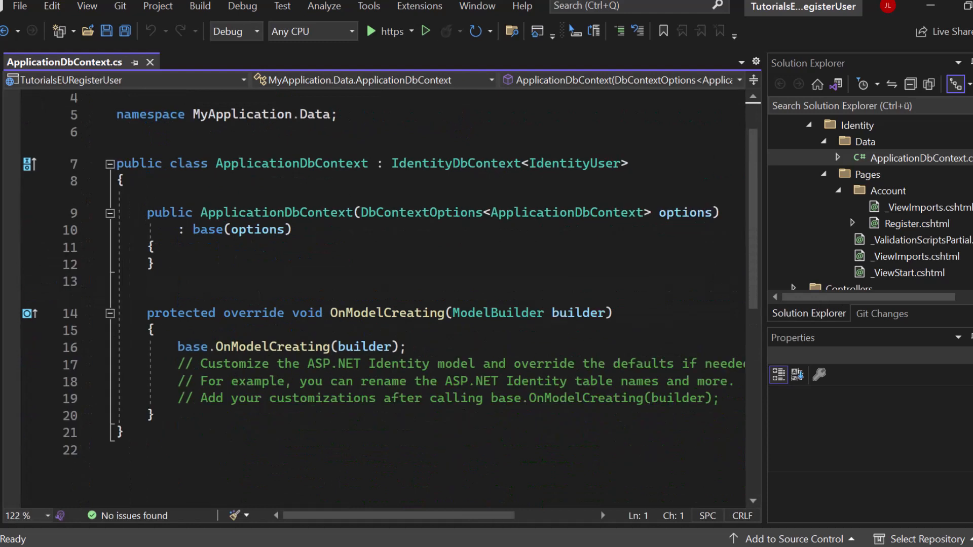
left_click(422, 164)
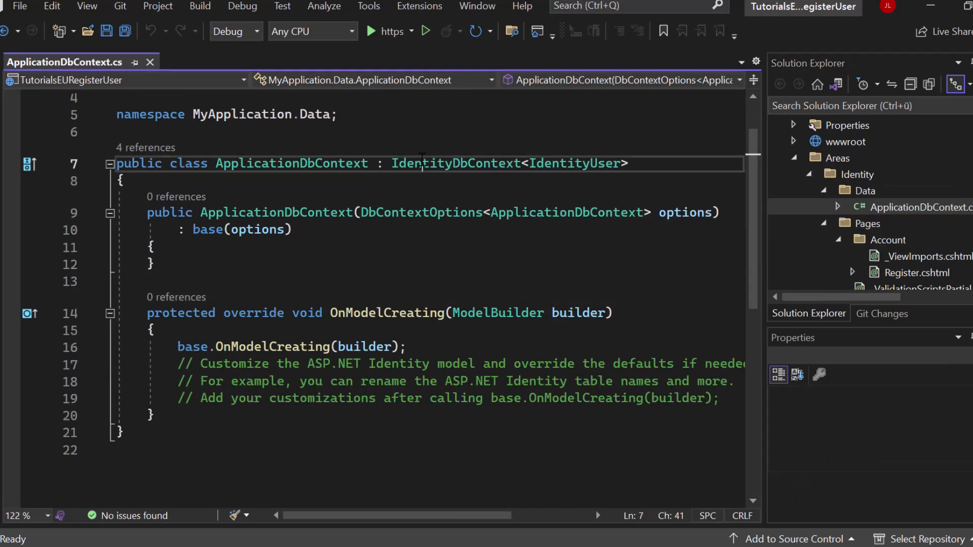
double_click(421, 212)
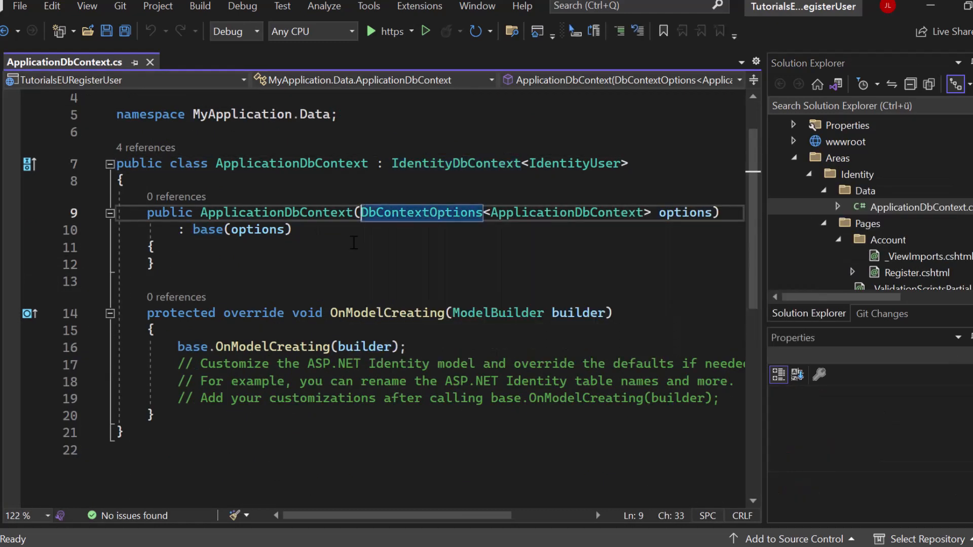
left_click(124, 180)
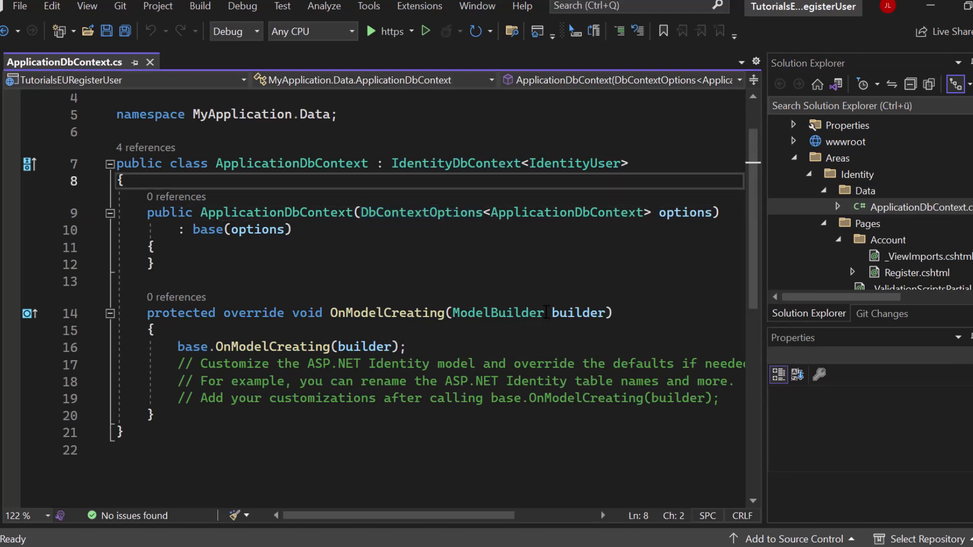
mouse_move(497, 313)
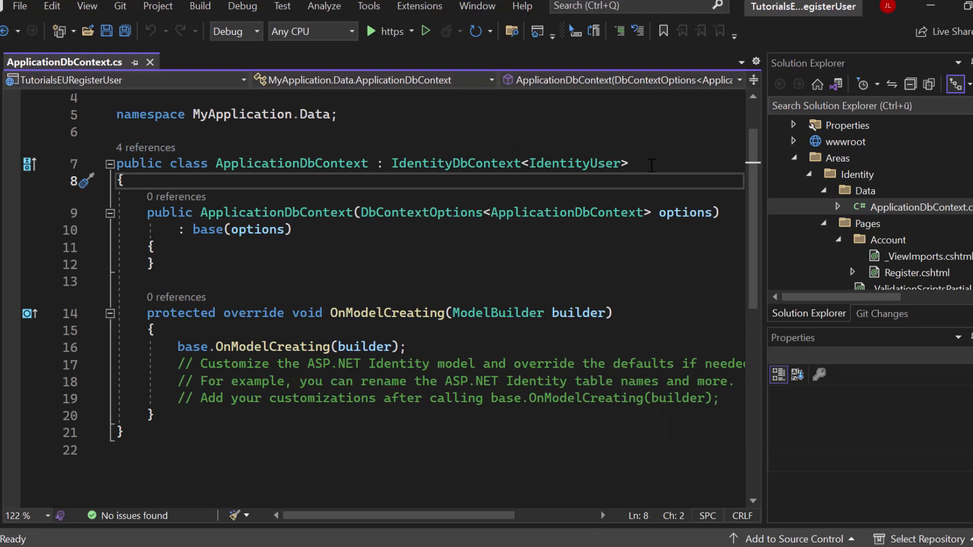
double_click(456, 163)
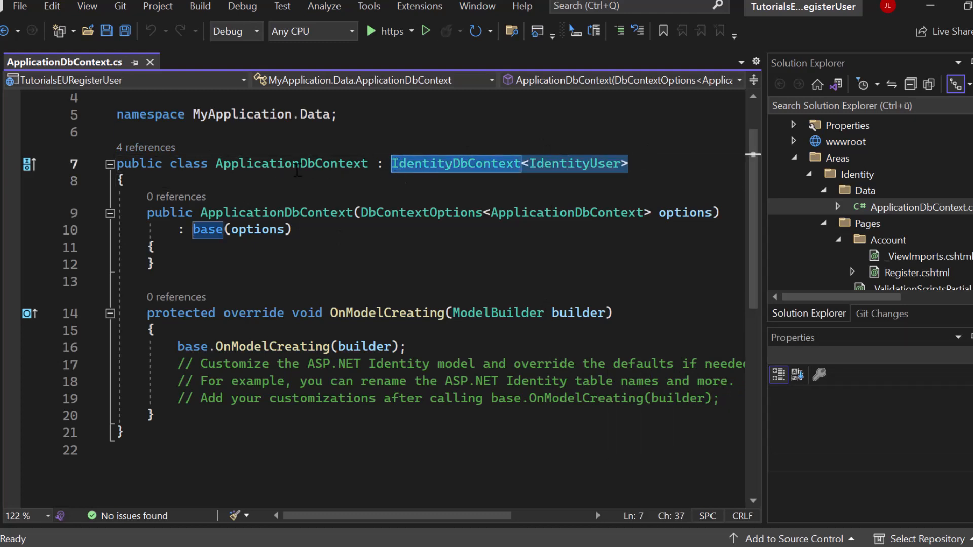
mouse_move(500, 167)
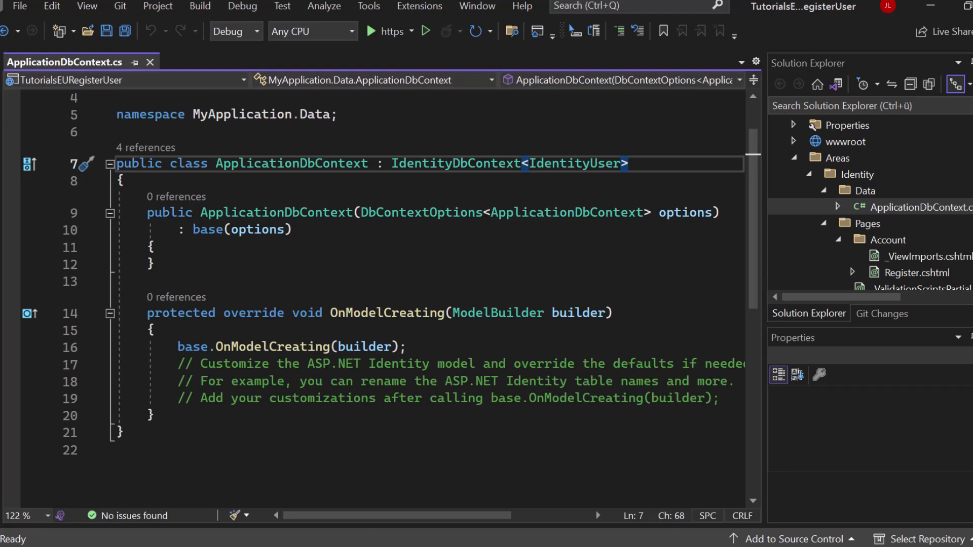
scroll("down", 3)
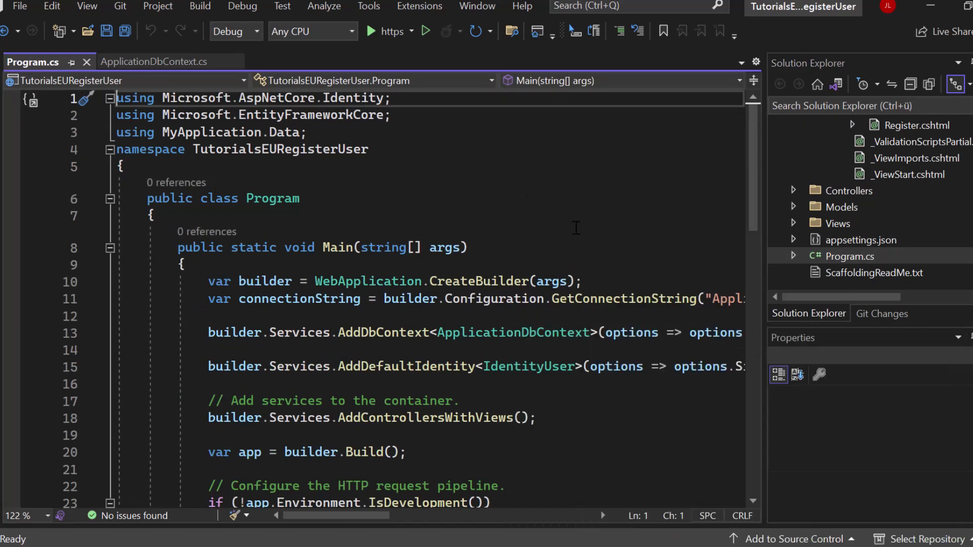
Add builder.Services.AddRazorPages(); on a new line after AddControllersWithViews in Program.cs.
scroll("down", 3)
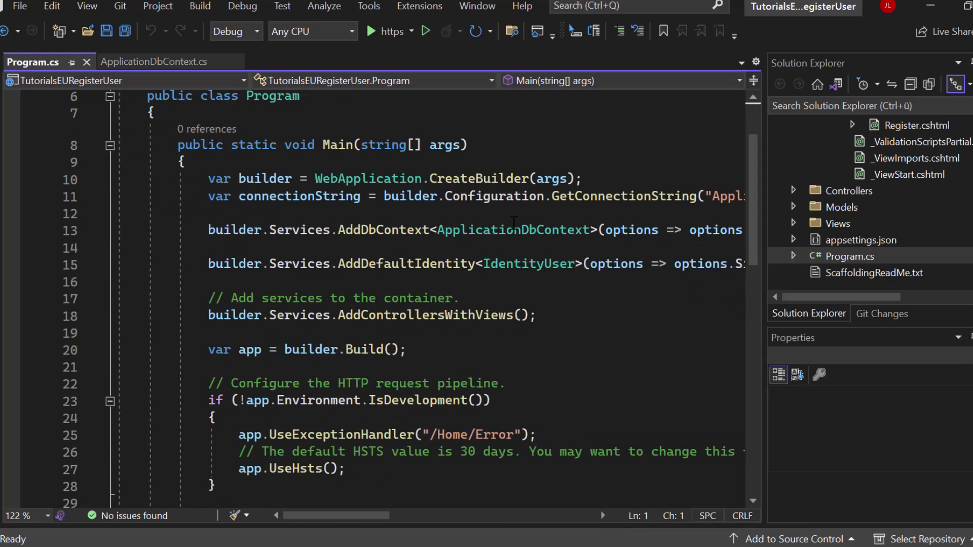
scroll("down", 3)
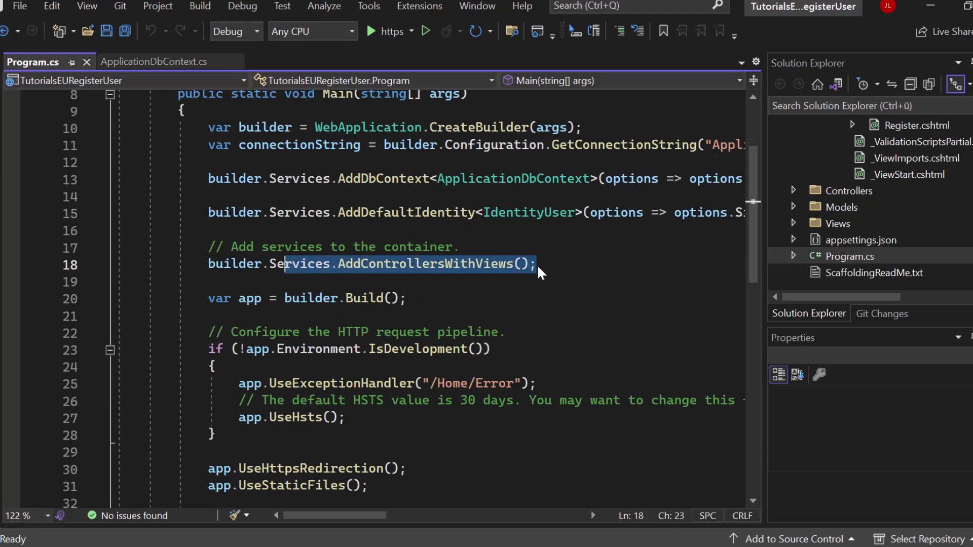
key("Enter")
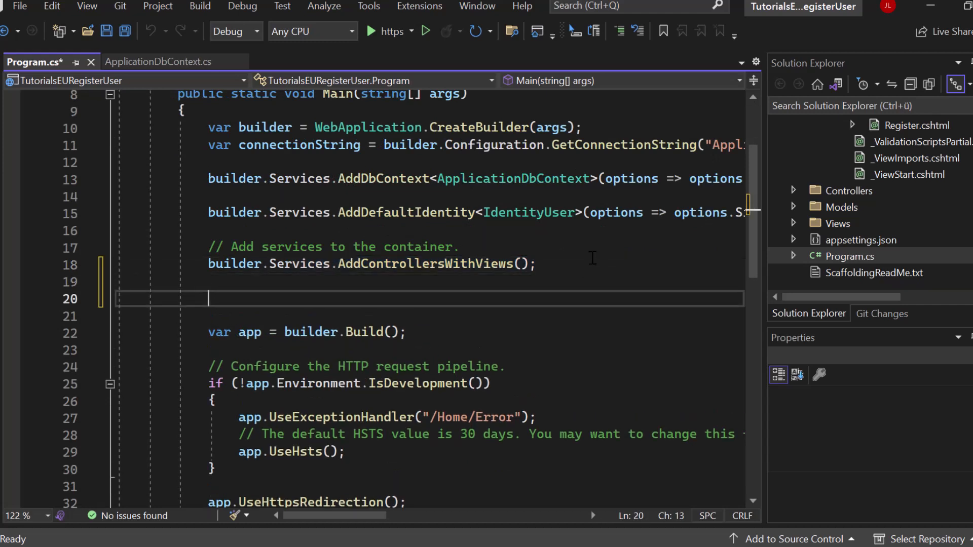
type("builder.Services.AddRazorPages();")
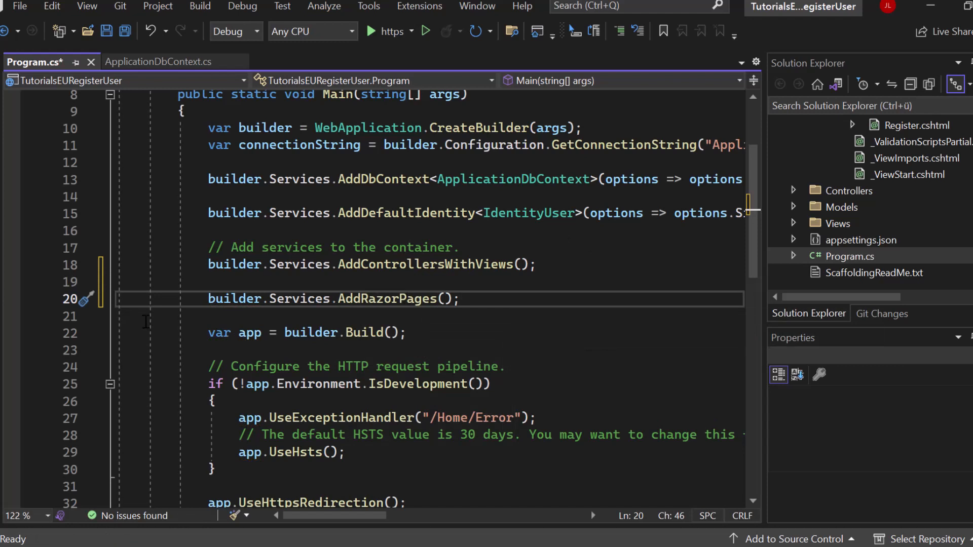
Add app.UseEndpoints(endpoints => { endpoints.MapRazorPages(); }); after UseAuthorization and save Program.cs.
scroll("down", 3)
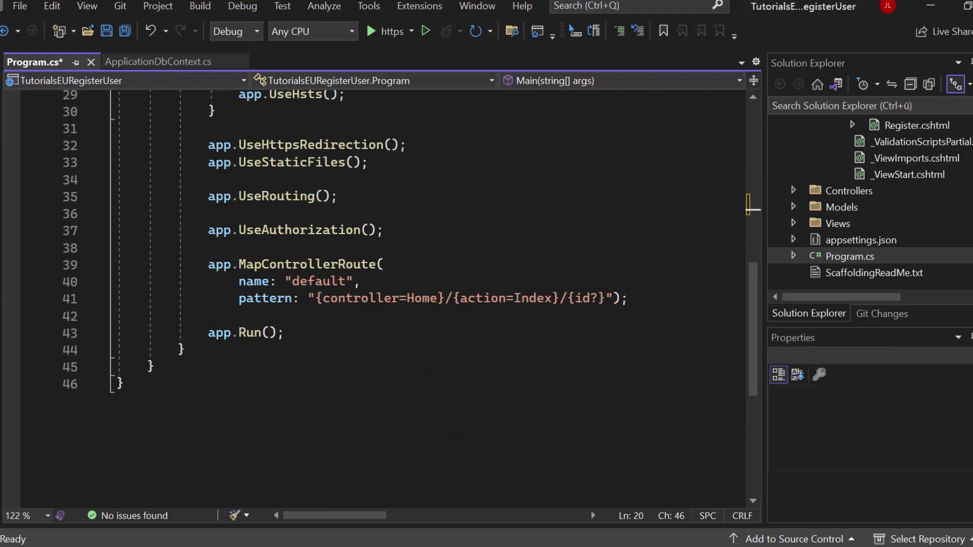
key("Enter")
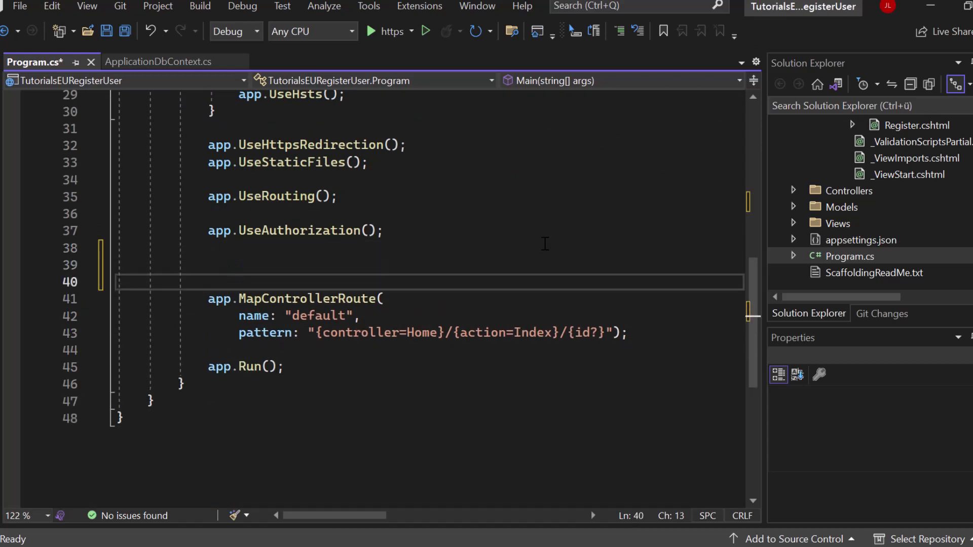
type("app.useEndpoints(")
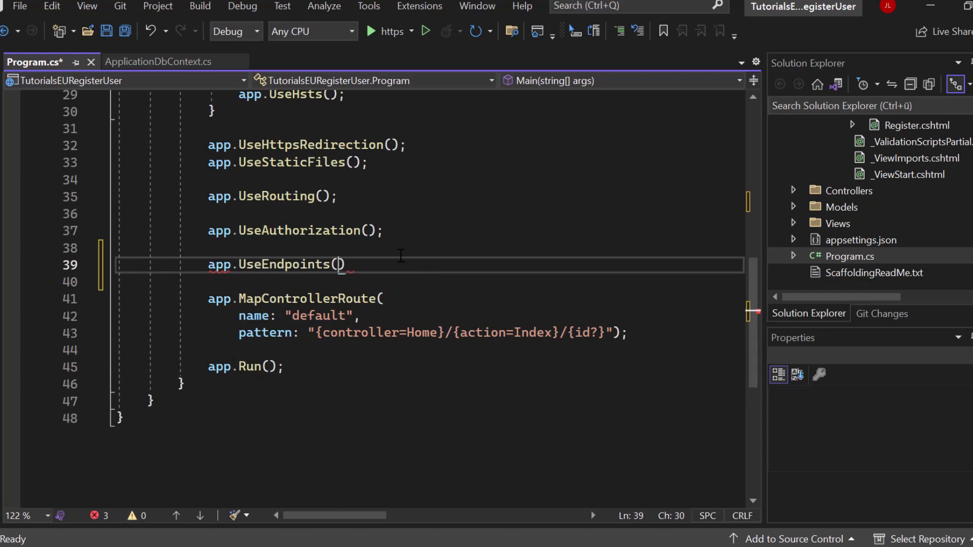
type("endpoints =>")
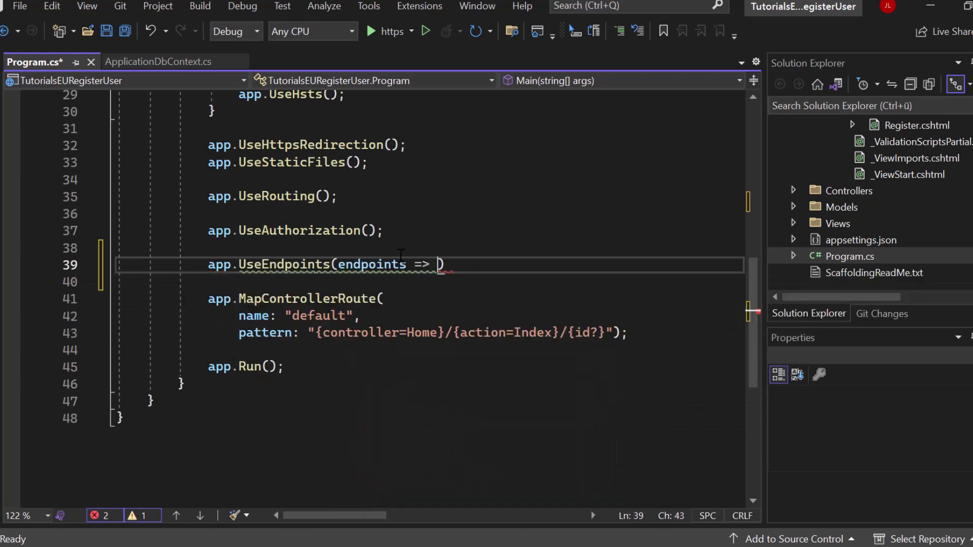
type("endpoints.MapRazorPages(")
type("})")
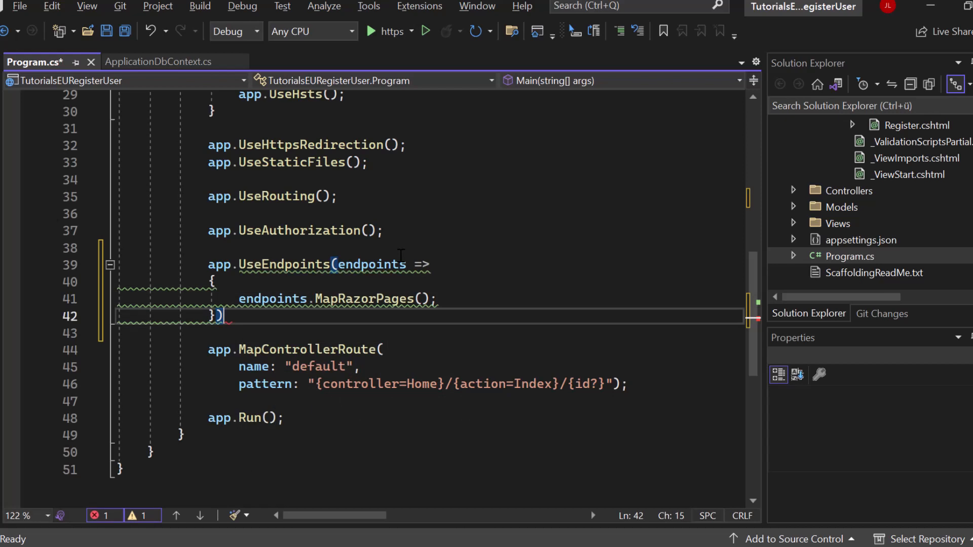
type(";")
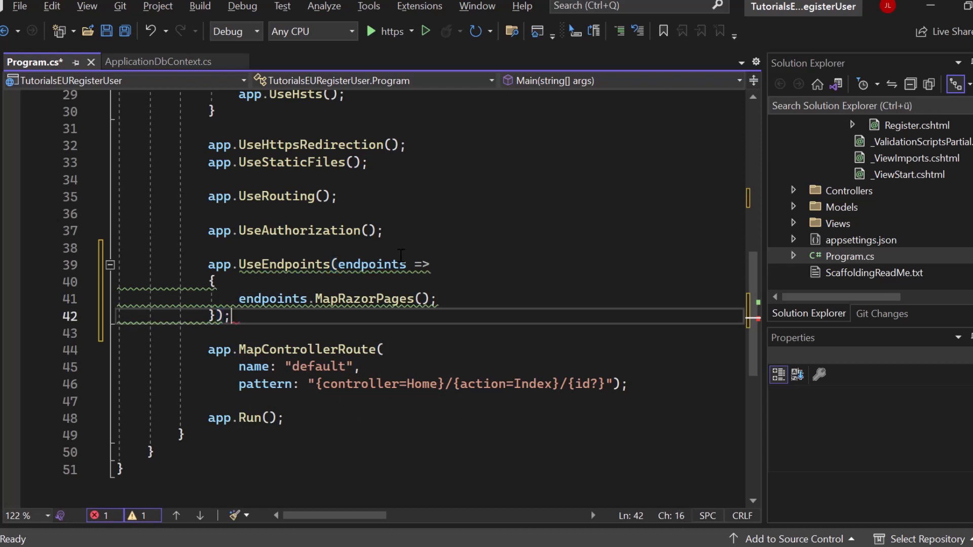
key("ctrl+s")
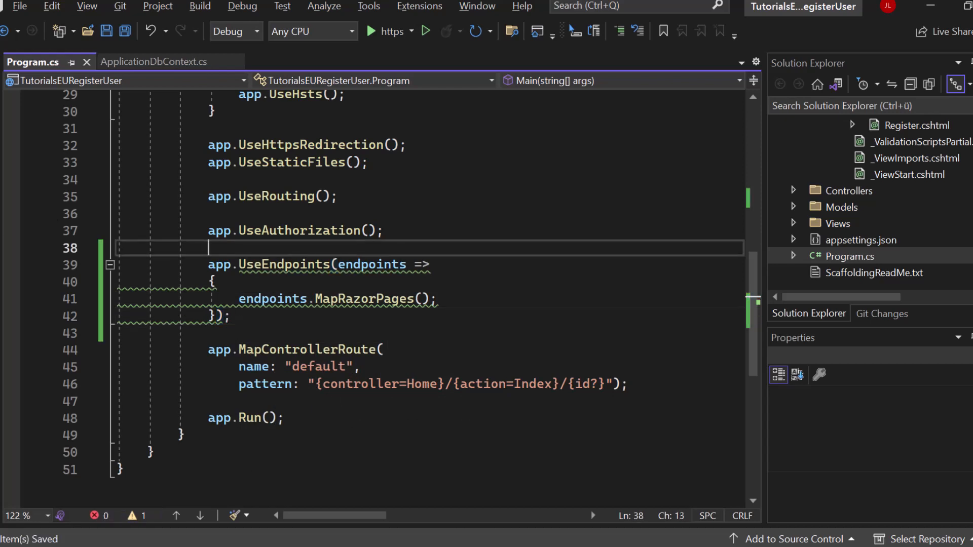
mouse_move(889, 233)
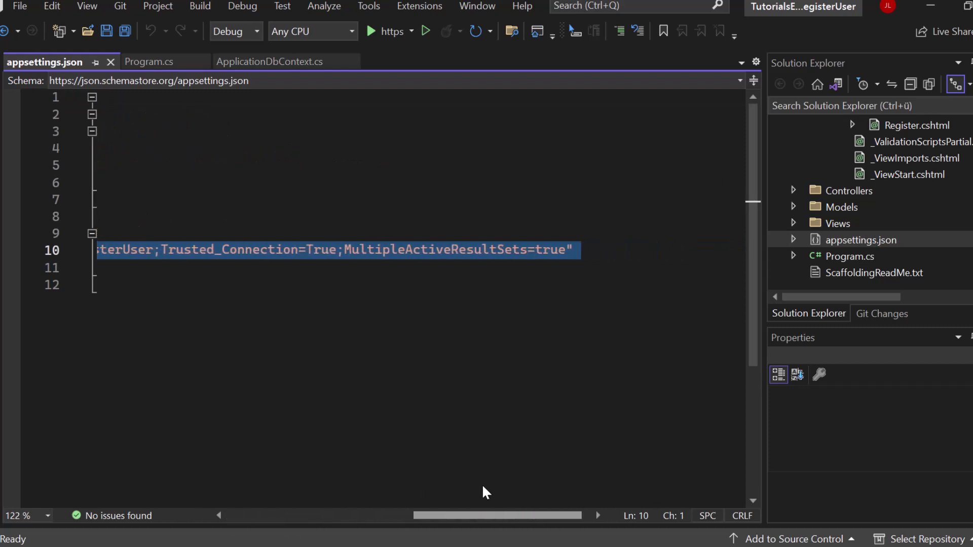
Scroll appsettings.json to show the ApplicationDbContextConnection string pointing to localdb.
scroll("left", 3)
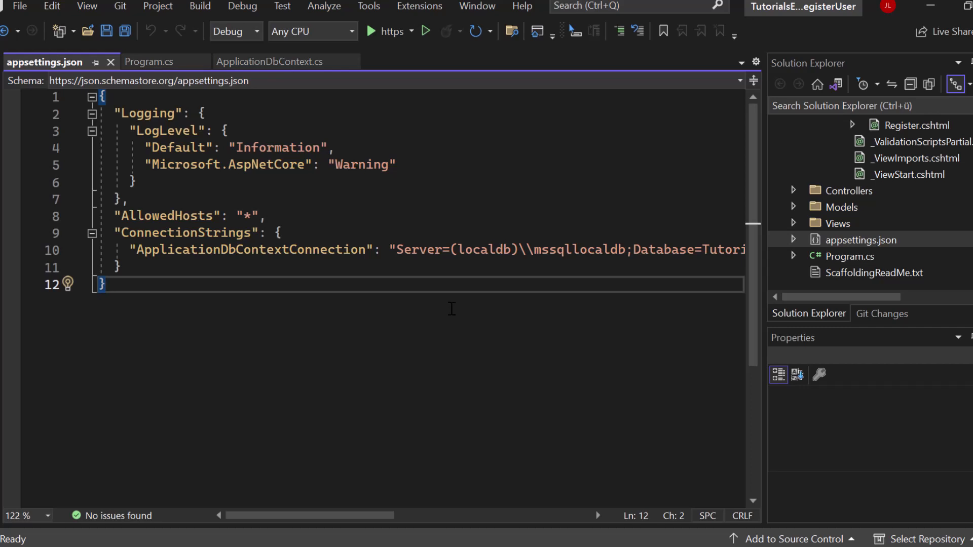
mouse_move(522, 140)
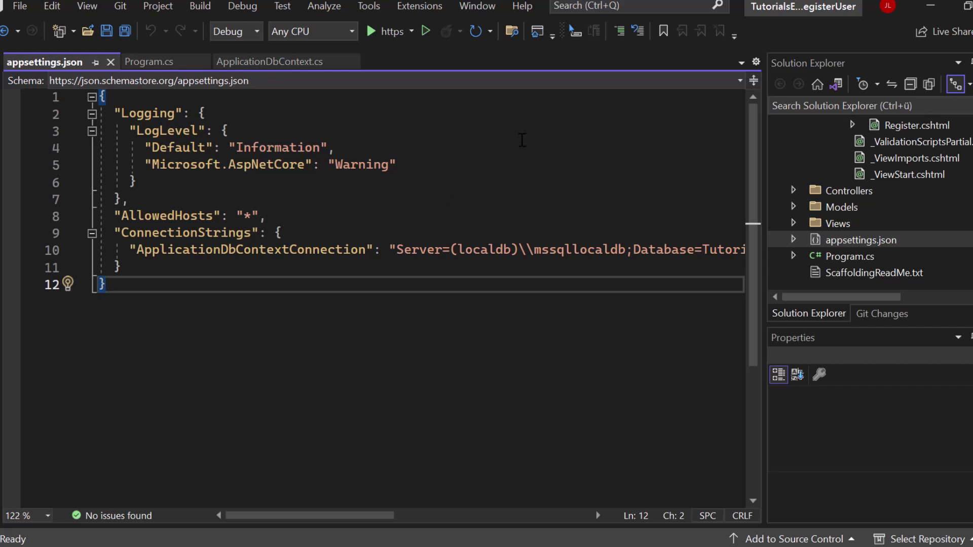
Run update-database in the Package Manager Console, confirming no pending migrations.
left_click(369, 6)
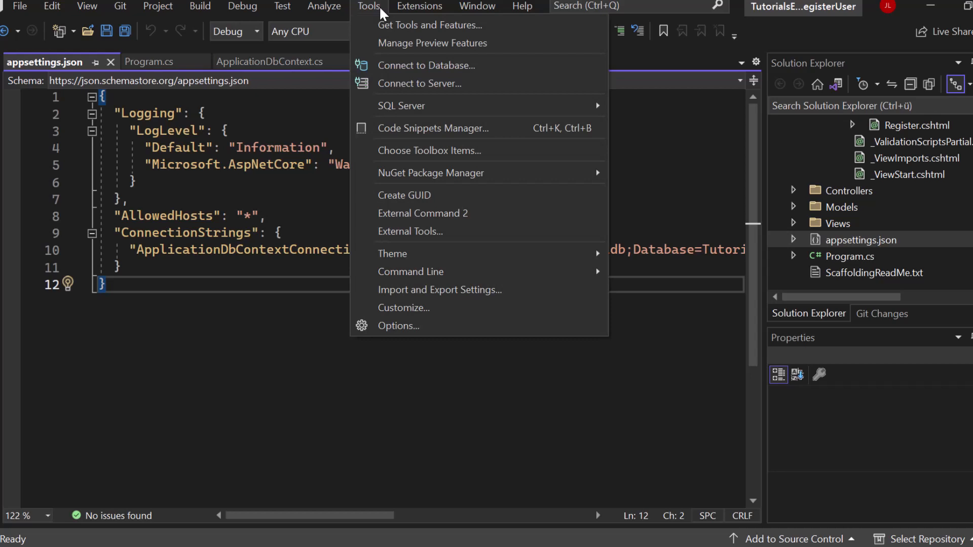
mouse_move(431, 173)
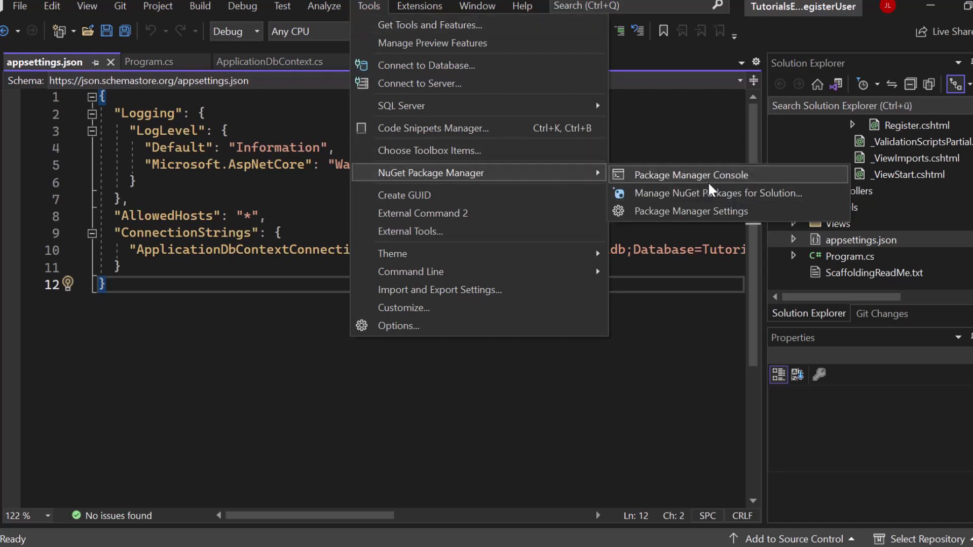
left_click(690, 175)
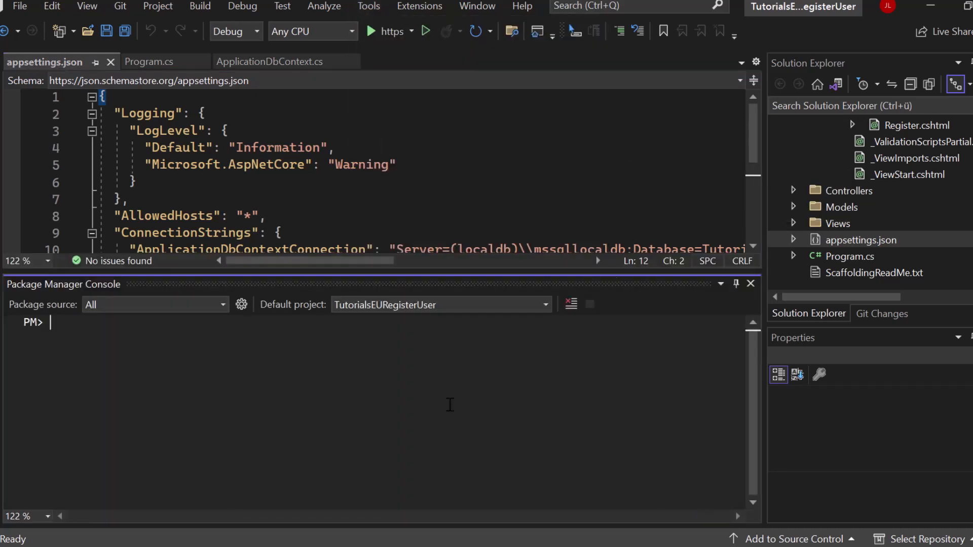
type("updat")
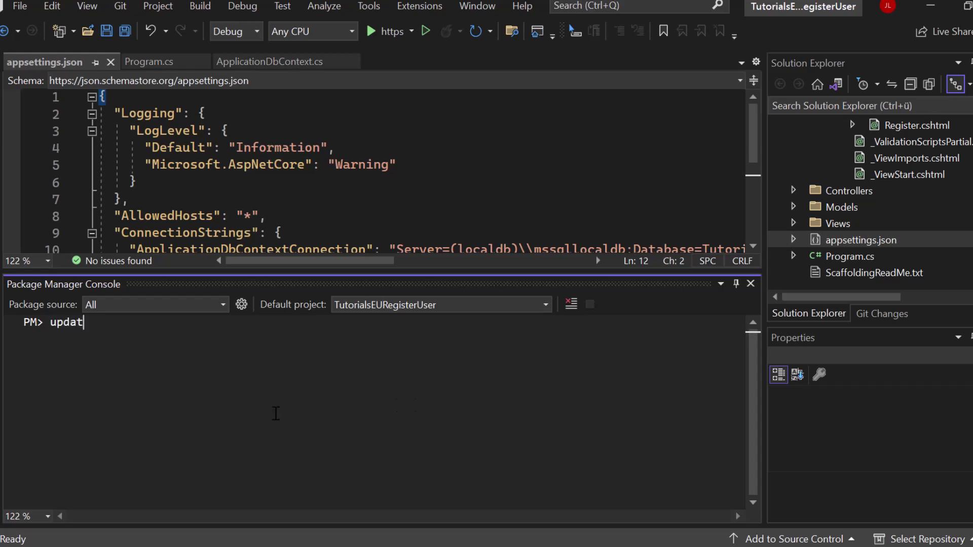
type("e-datab")
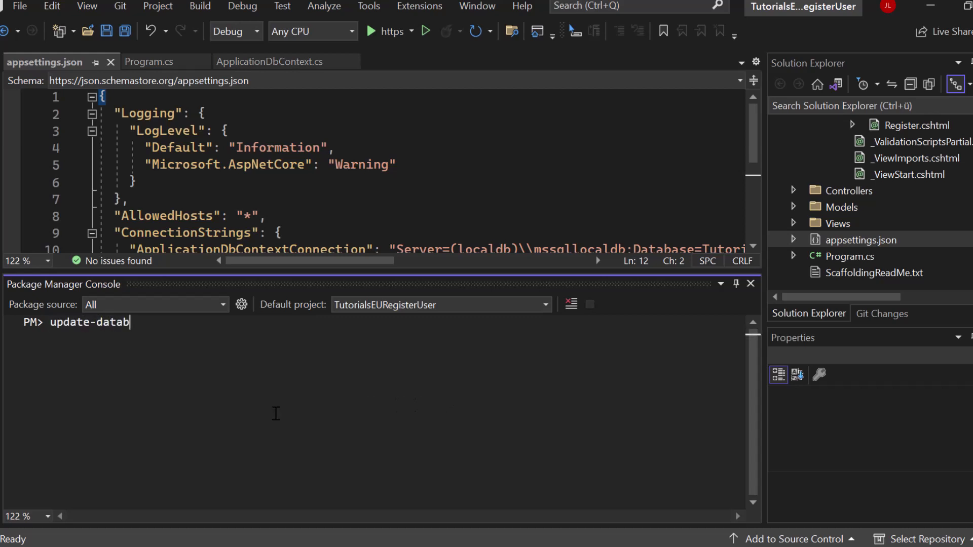
key("Return")
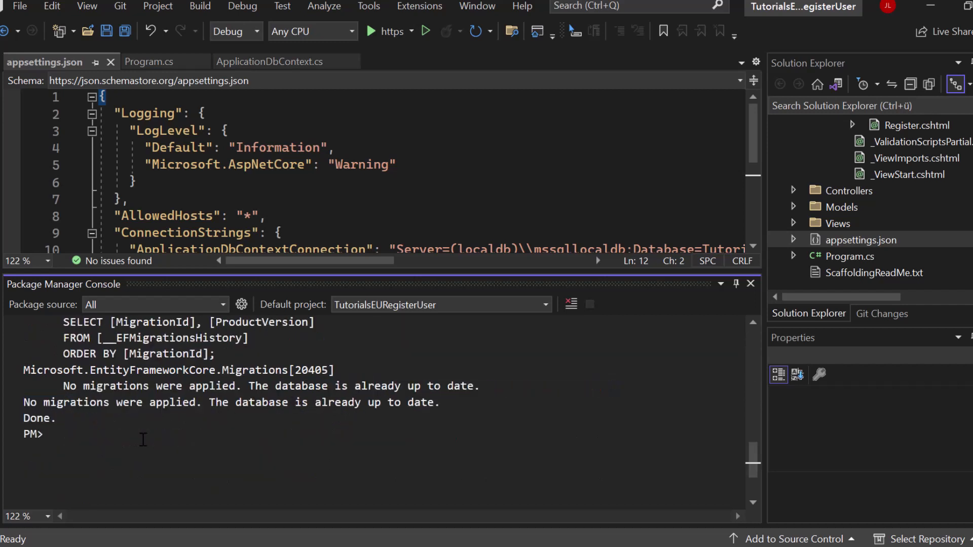
Generate a new addedIdentity migration with add-migration for the Identity tables.
type("add-migrat")
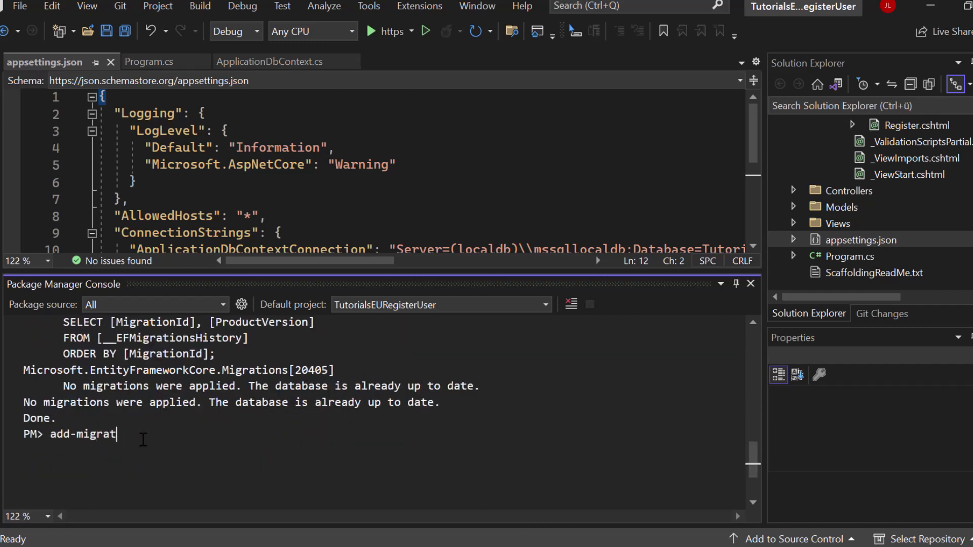
type("ion added")
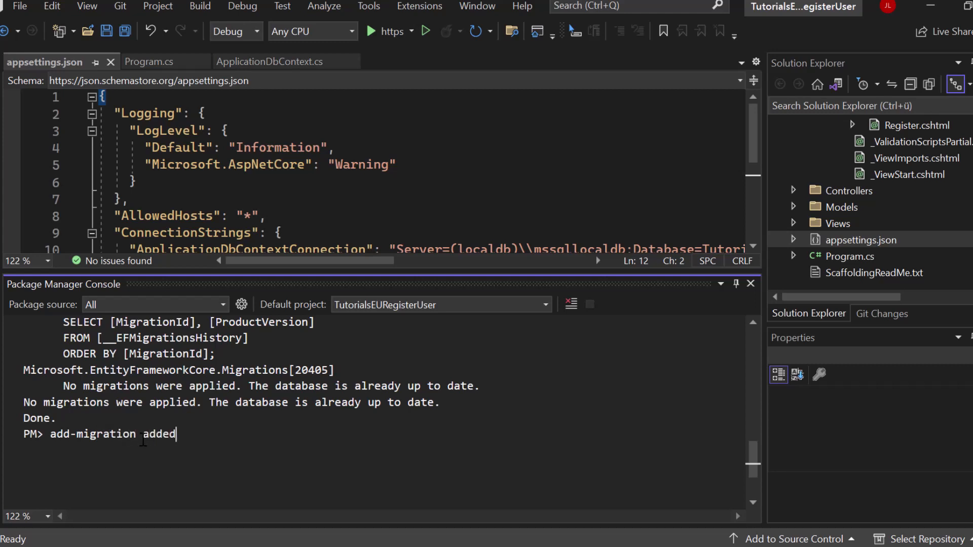
key("Return")
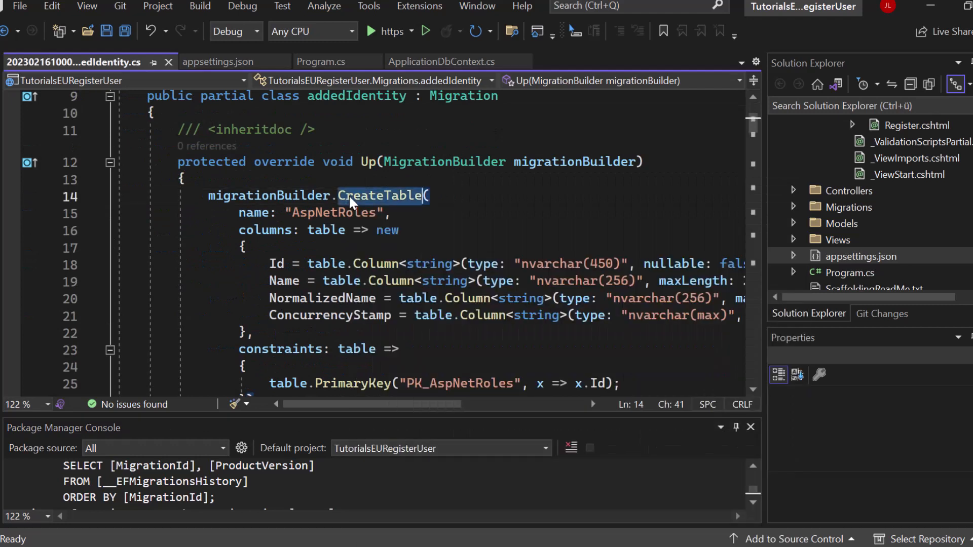
Scroll through the addedIdentity migration's Up method creating AspNetUsers, AspNetRoleClaims and related tables.
scroll("down", 3)
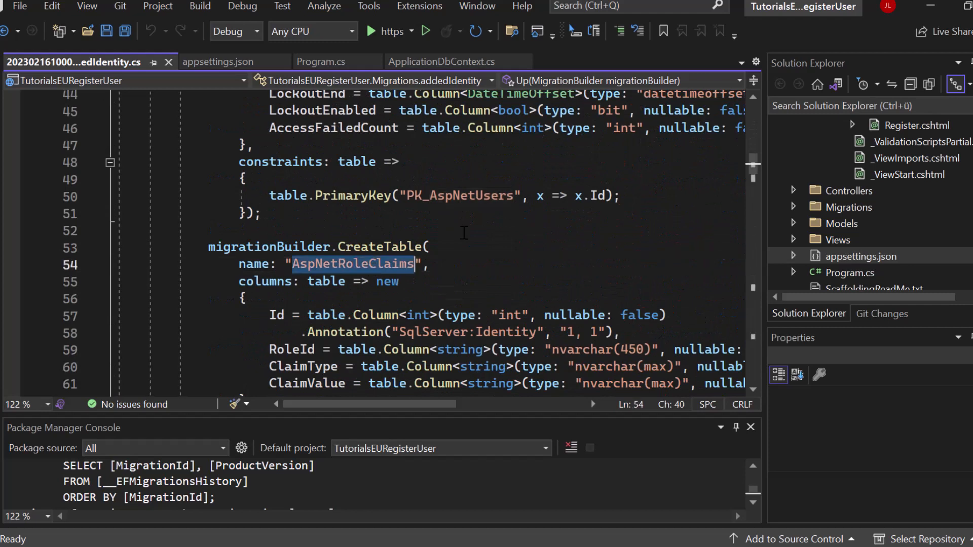
scroll("down", 3)
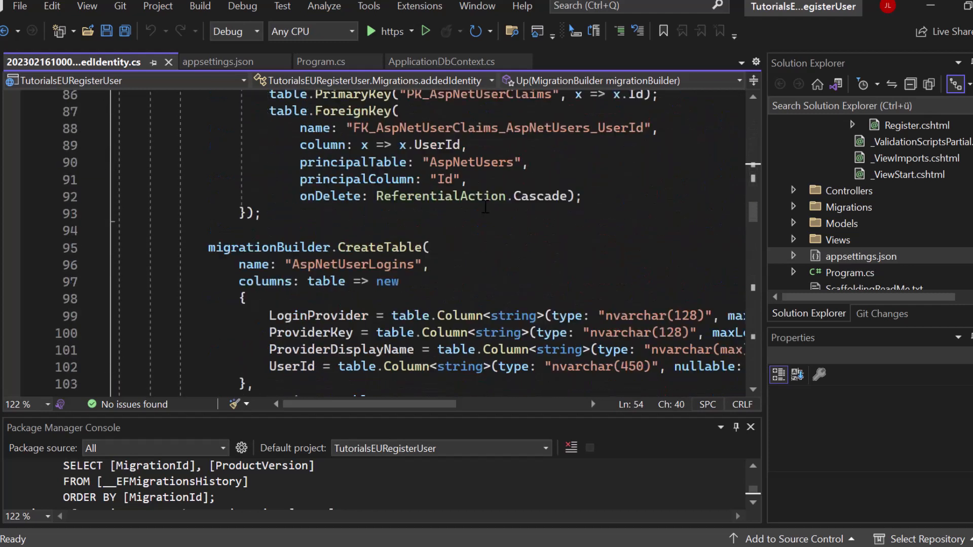
scroll("down", 3)
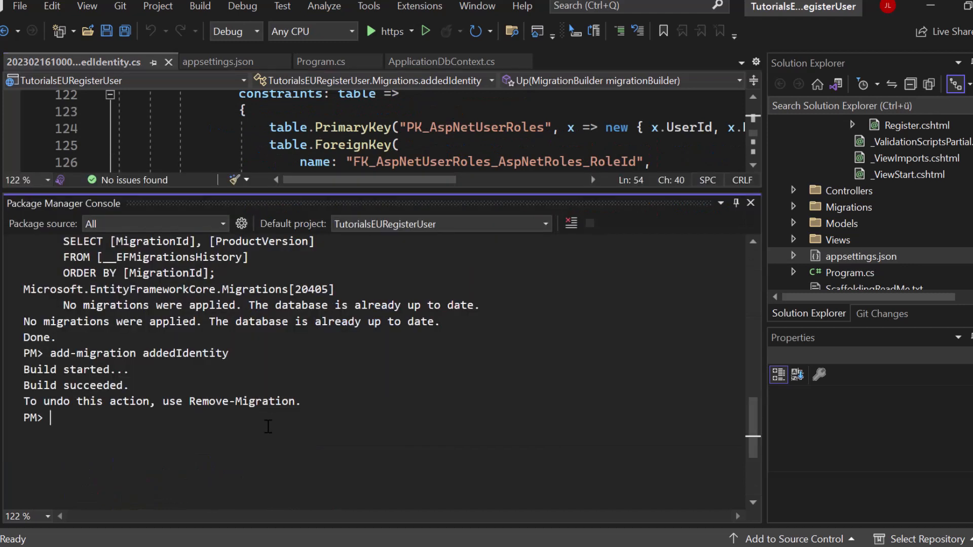
Run update-database to apply the addedIdentity migration, creating the Identity tables and indexes.
type("update-databas")
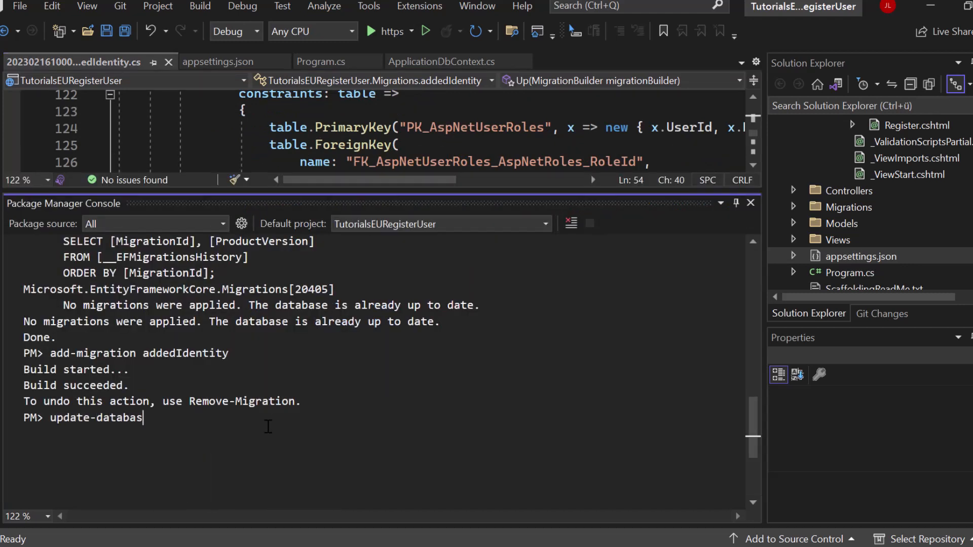
key("Return")
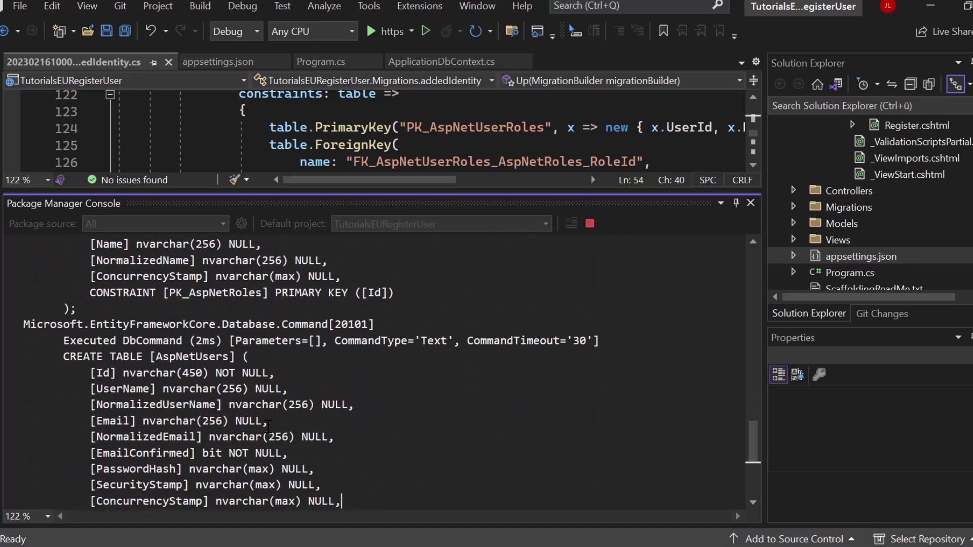
scroll("down", 3)
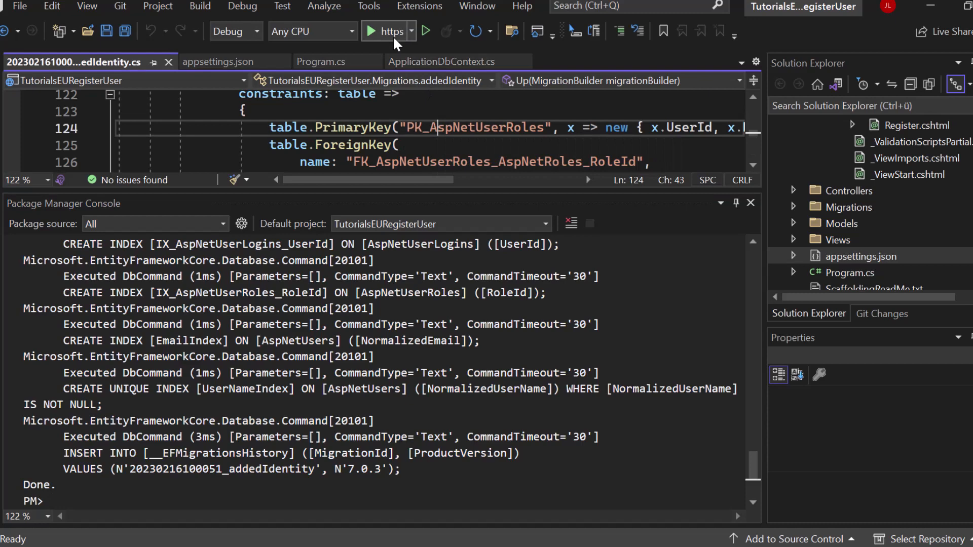
Launch the app, go to localhost:7149/Identity/Account/Register and submit a new account registration.
left_click(370, 31)
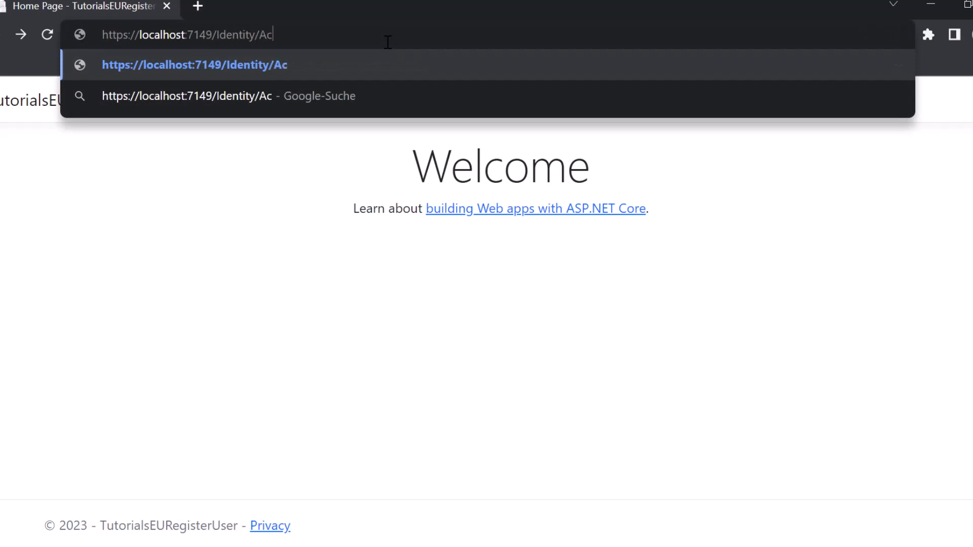
type("count/Register")
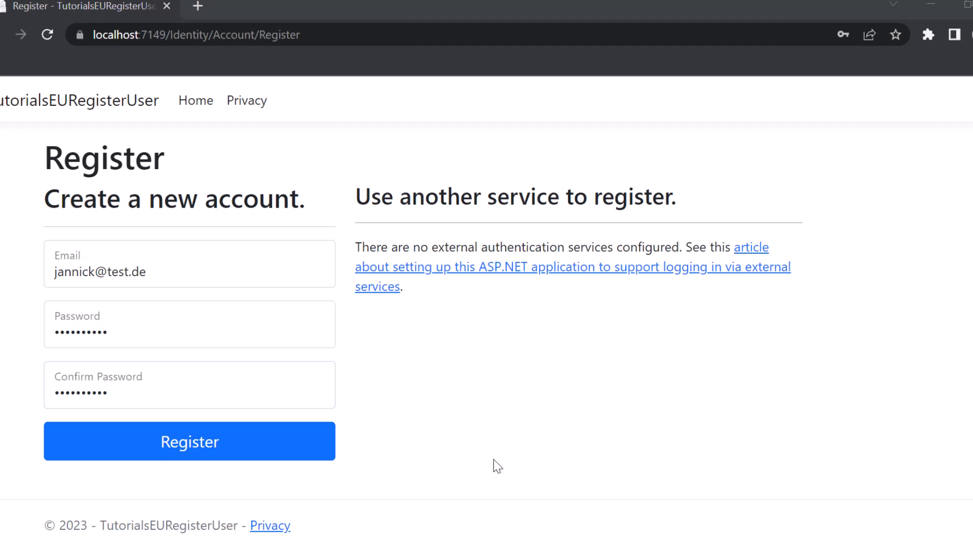
left_click(189, 441)
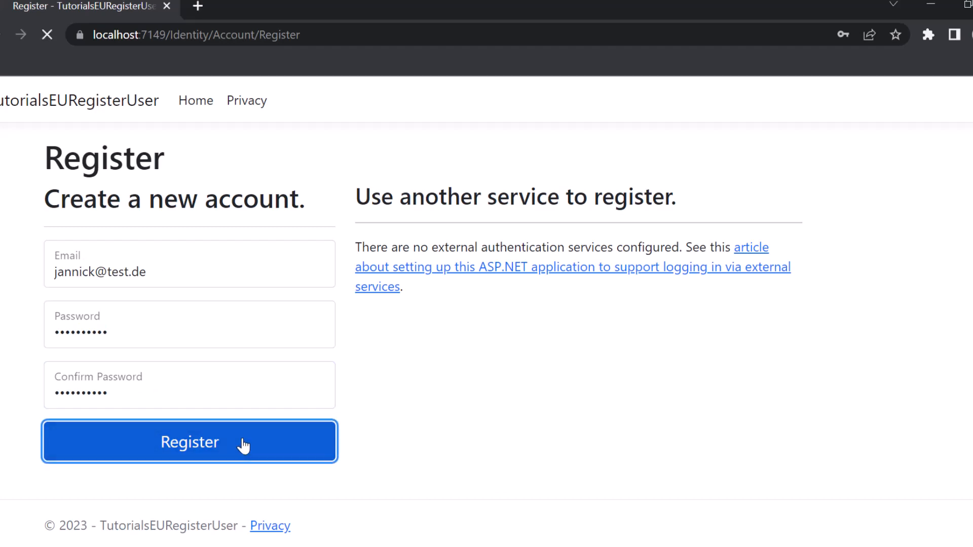
left_click(190, 442)
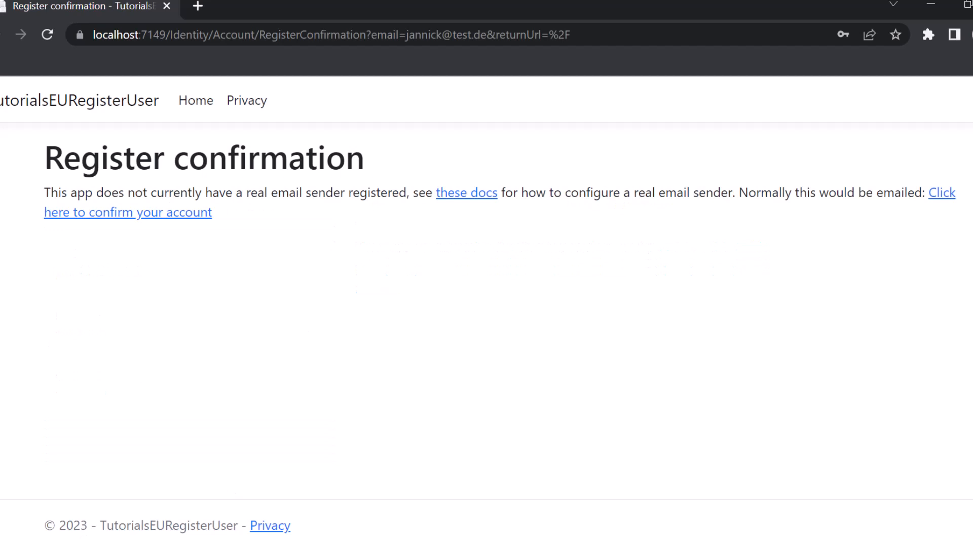
mouse_move(694, 397)
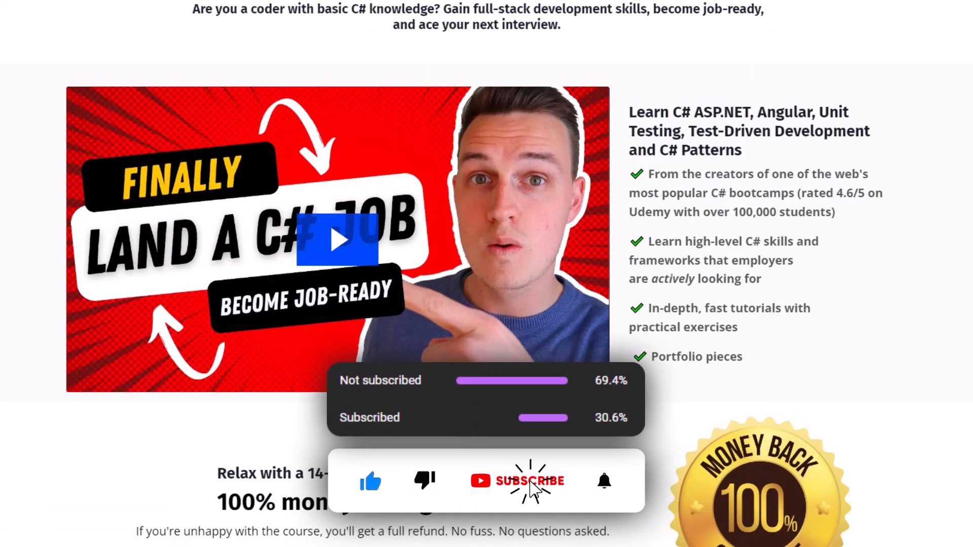
Switch to the C# Progress Academy course page and scroll through its course sections.
left_click(529, 480)
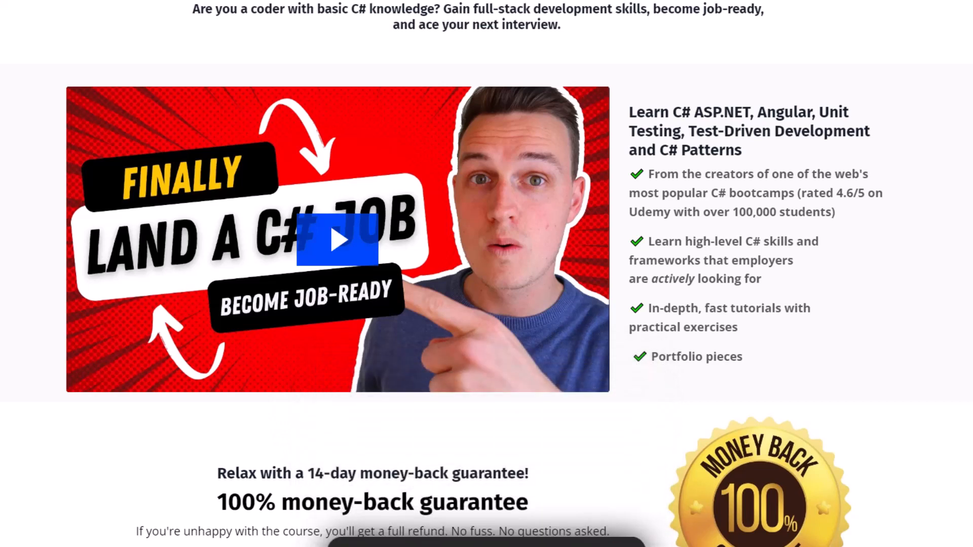
scroll("down", 3)
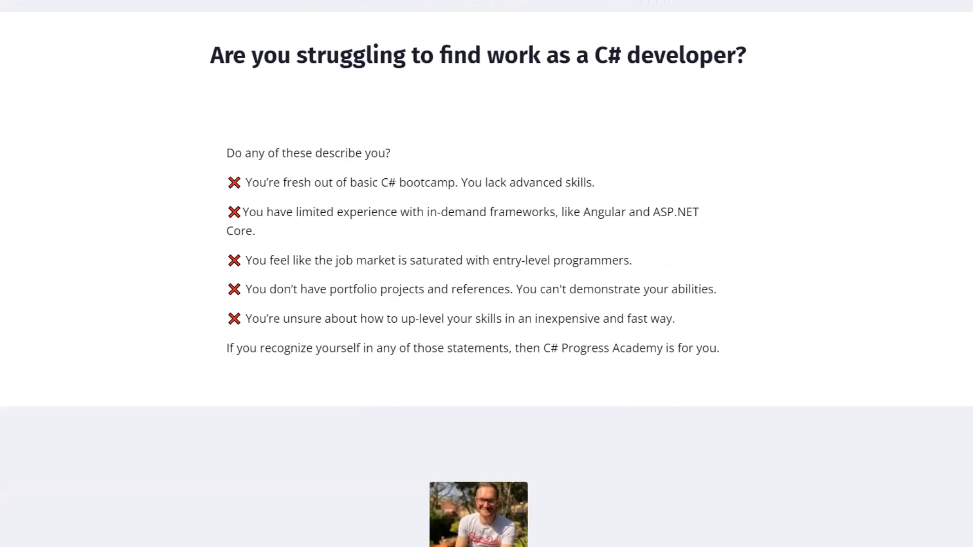
scroll("down", 3)
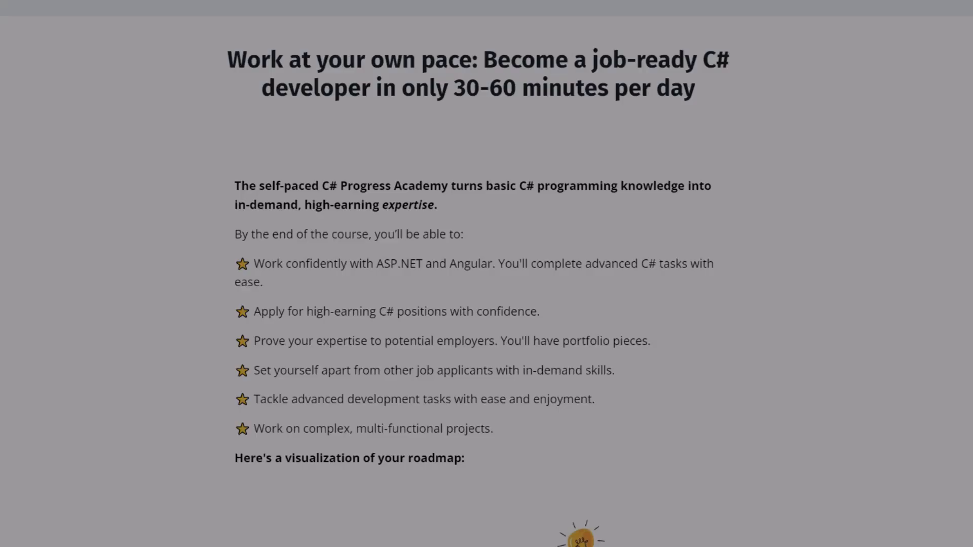